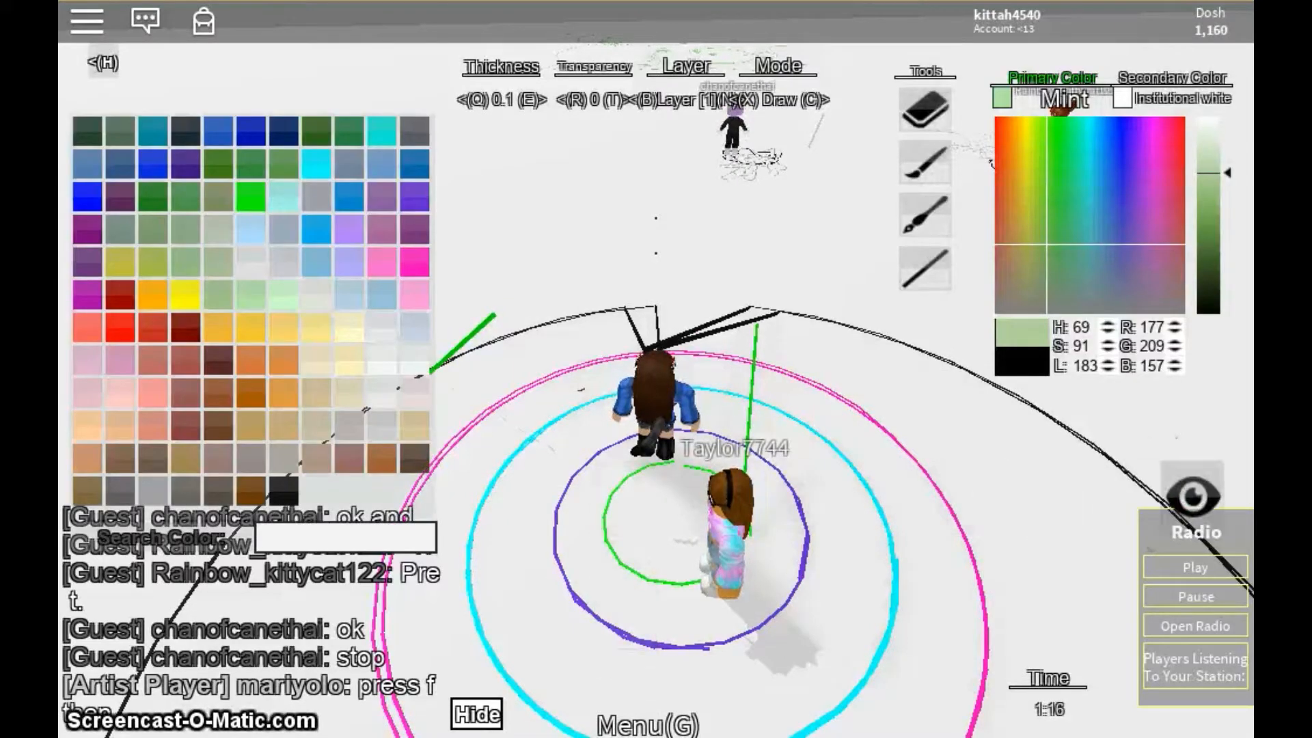
- Try bright green and pale mint, then settle on black as the drawing colour
{"action": "left_click", "coordinate": [1055, 172]}
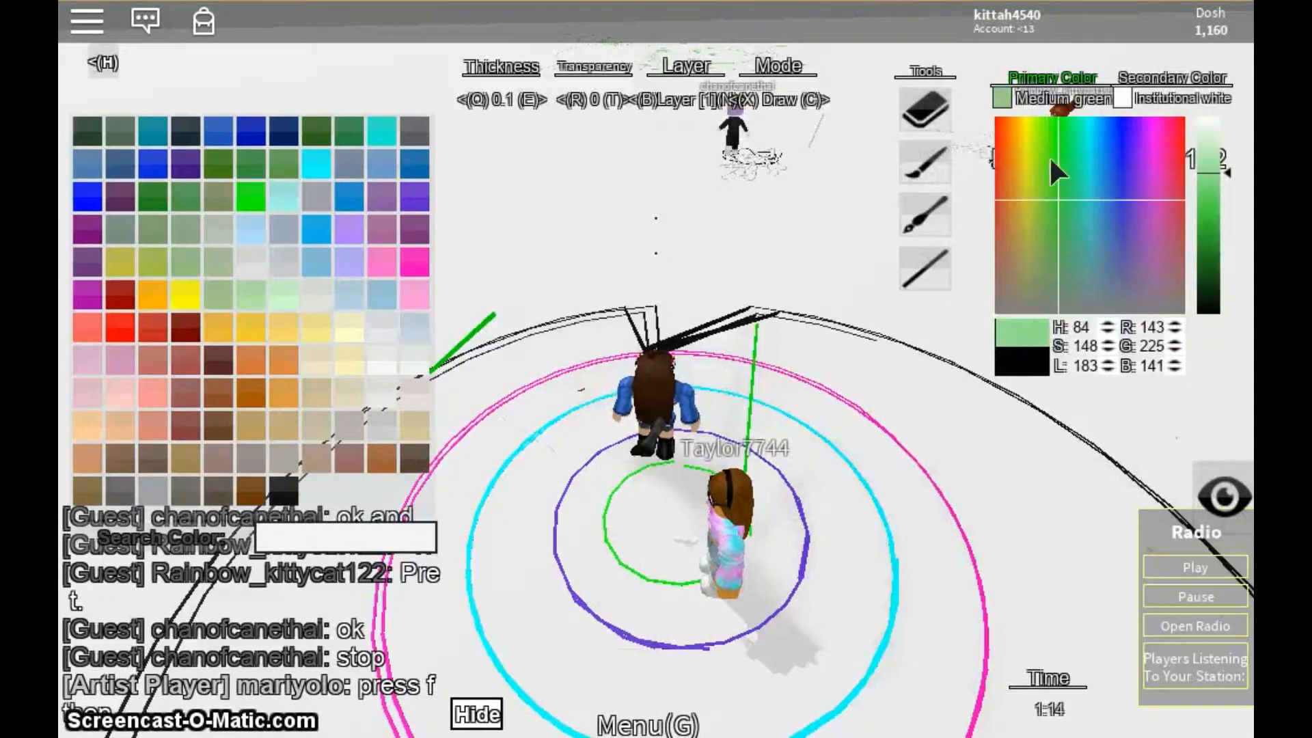
{"action": "left_click", "coordinate": [1087, 305]}
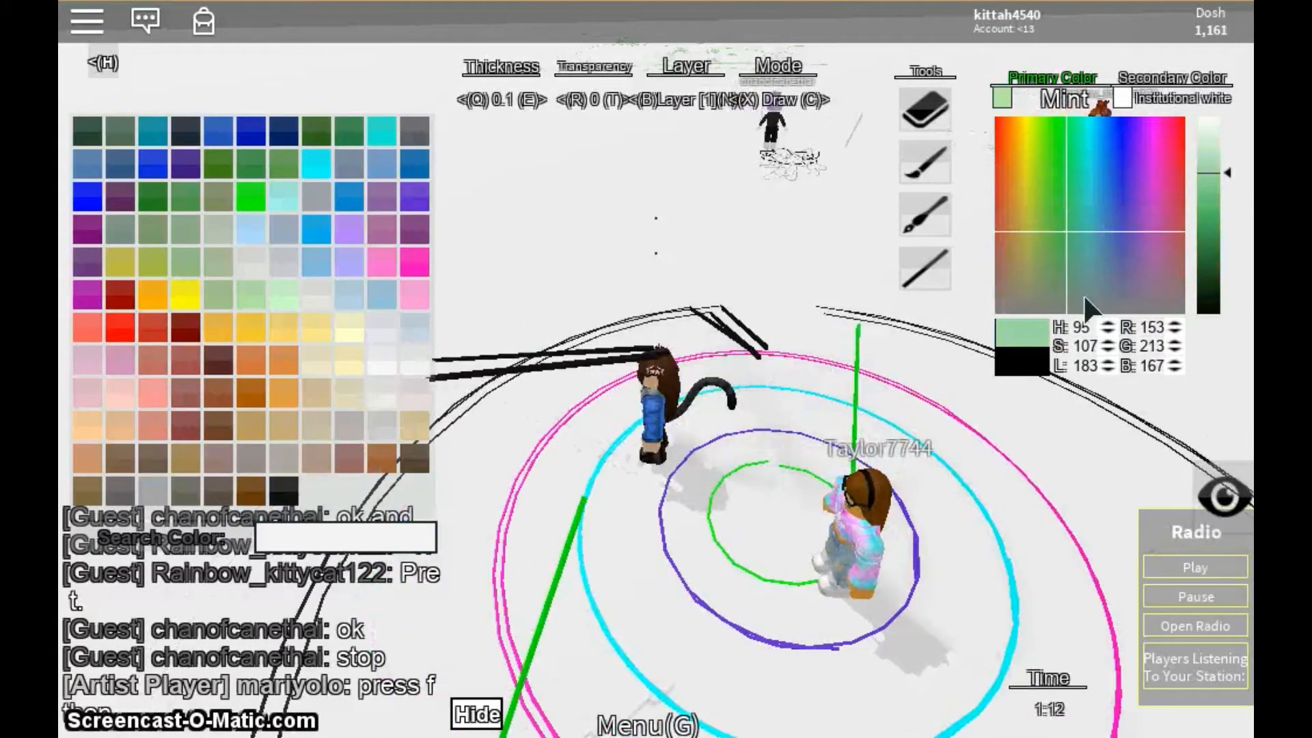
{"action": "left_click", "coordinate": [1017, 355]}
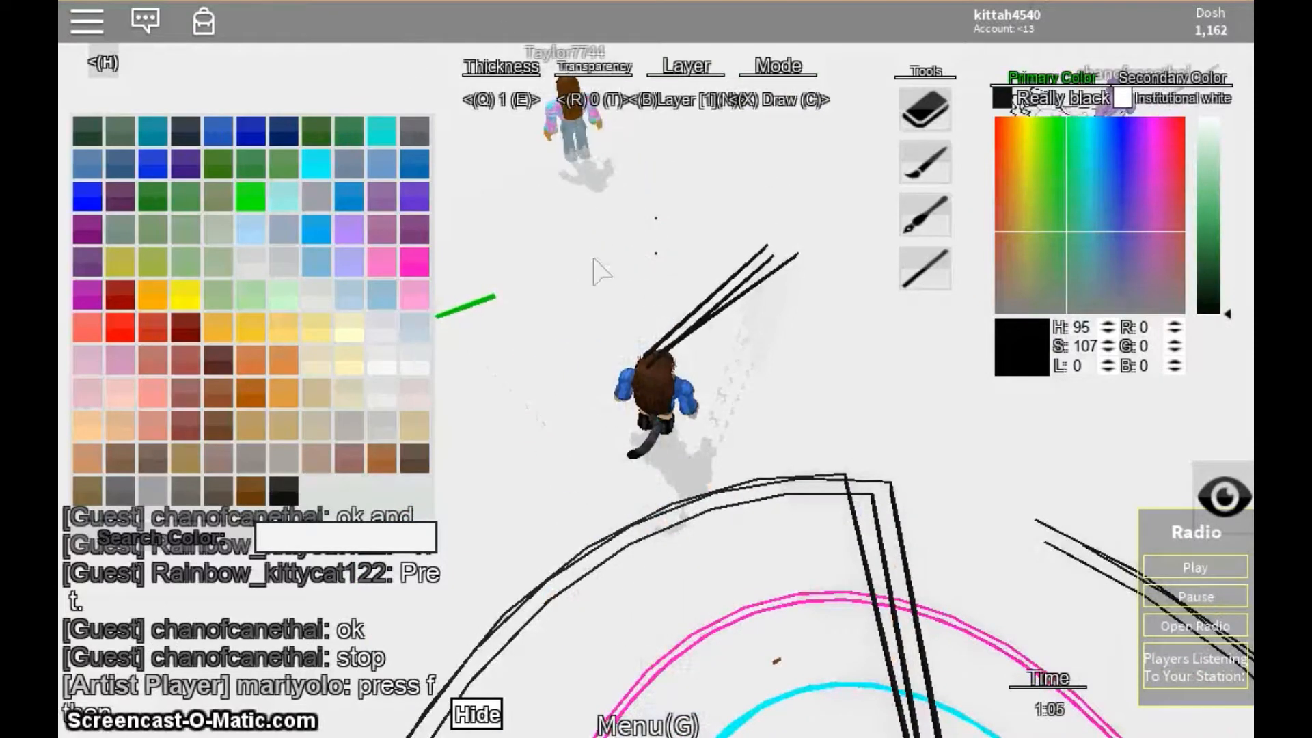
{"action": "mouse_move", "coordinate": [627, 280]}
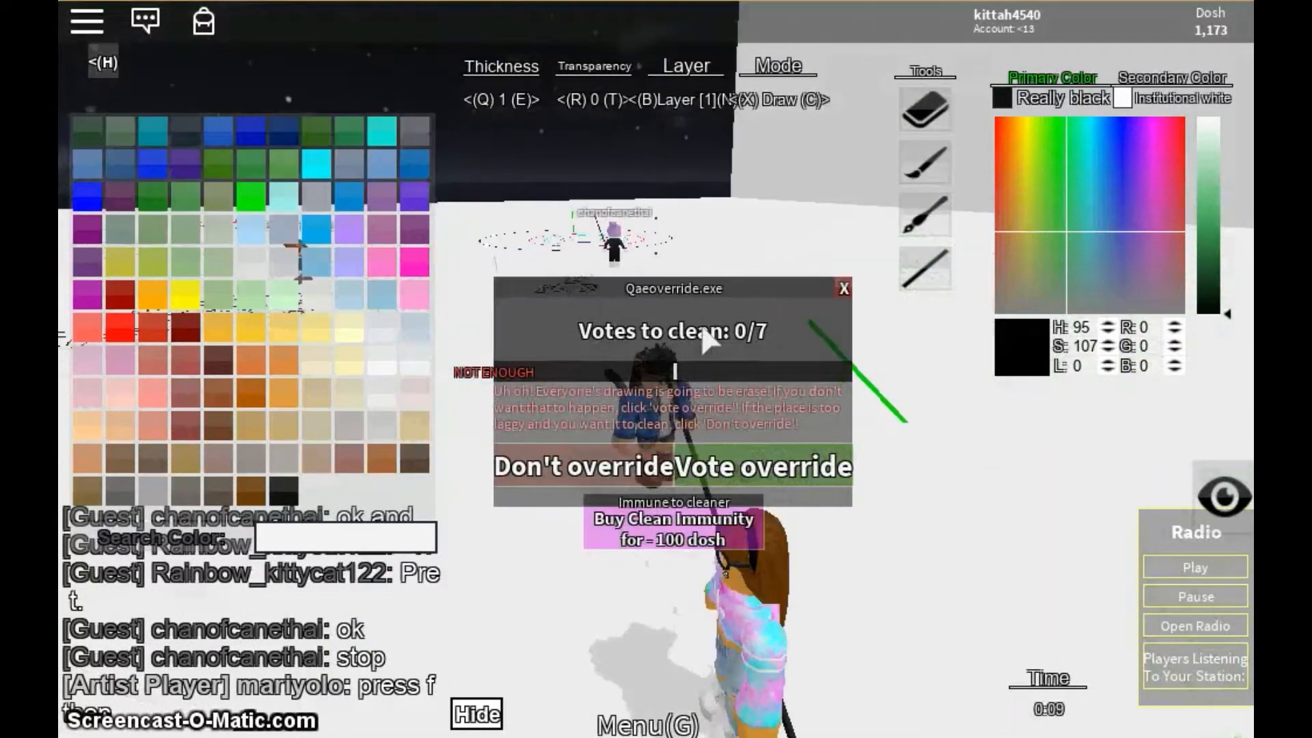
- Vote to clear the board and add a paid extra vote for 100 Dosh
{"action": "left_click", "coordinate": [757, 466]}
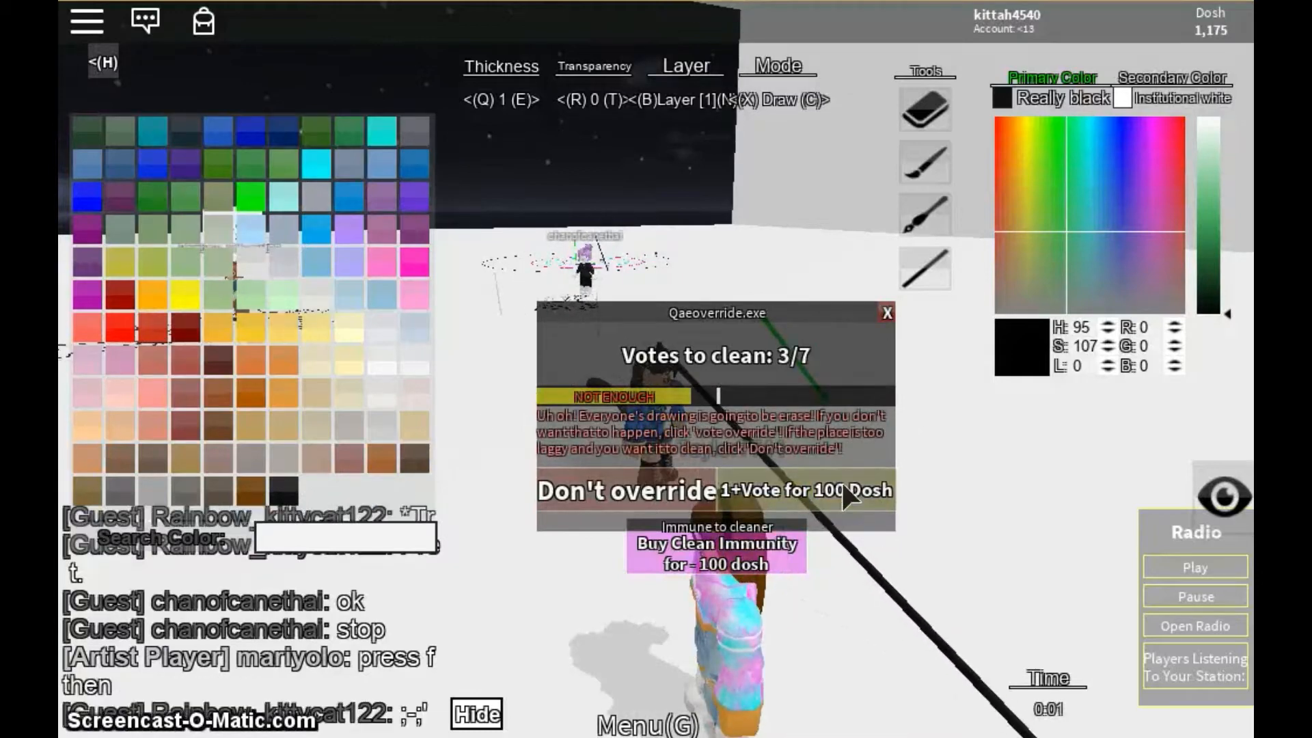
{"action": "left_click", "coordinate": [887, 312]}
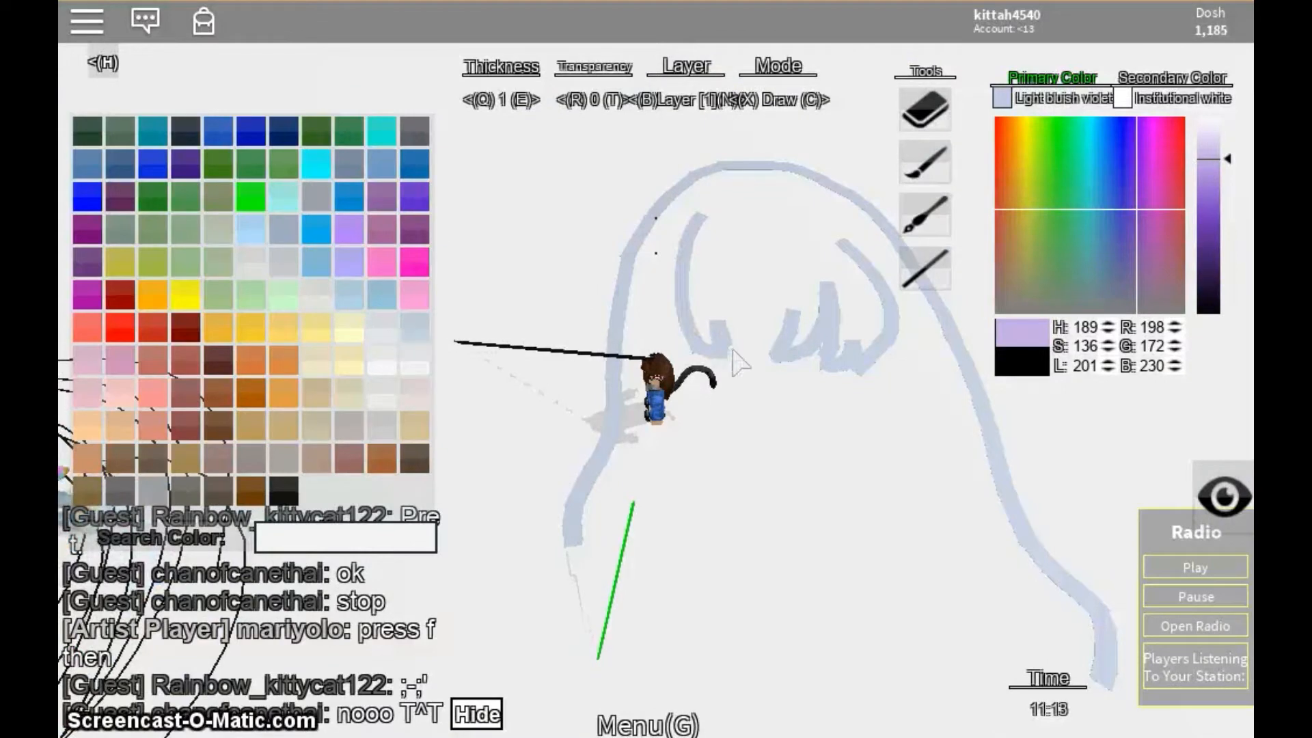
{"action": "mouse_move", "coordinate": [765, 314]}
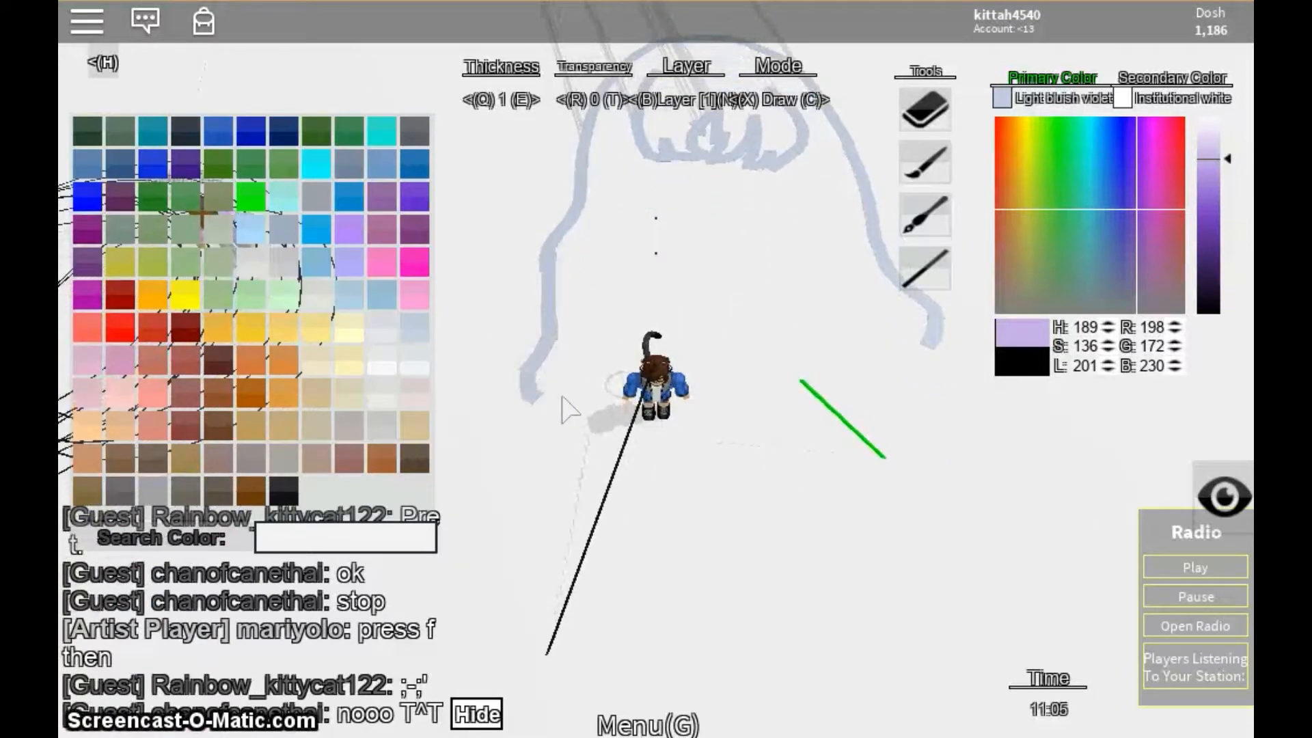
{"action": "mouse_move", "coordinate": [949, 447]}
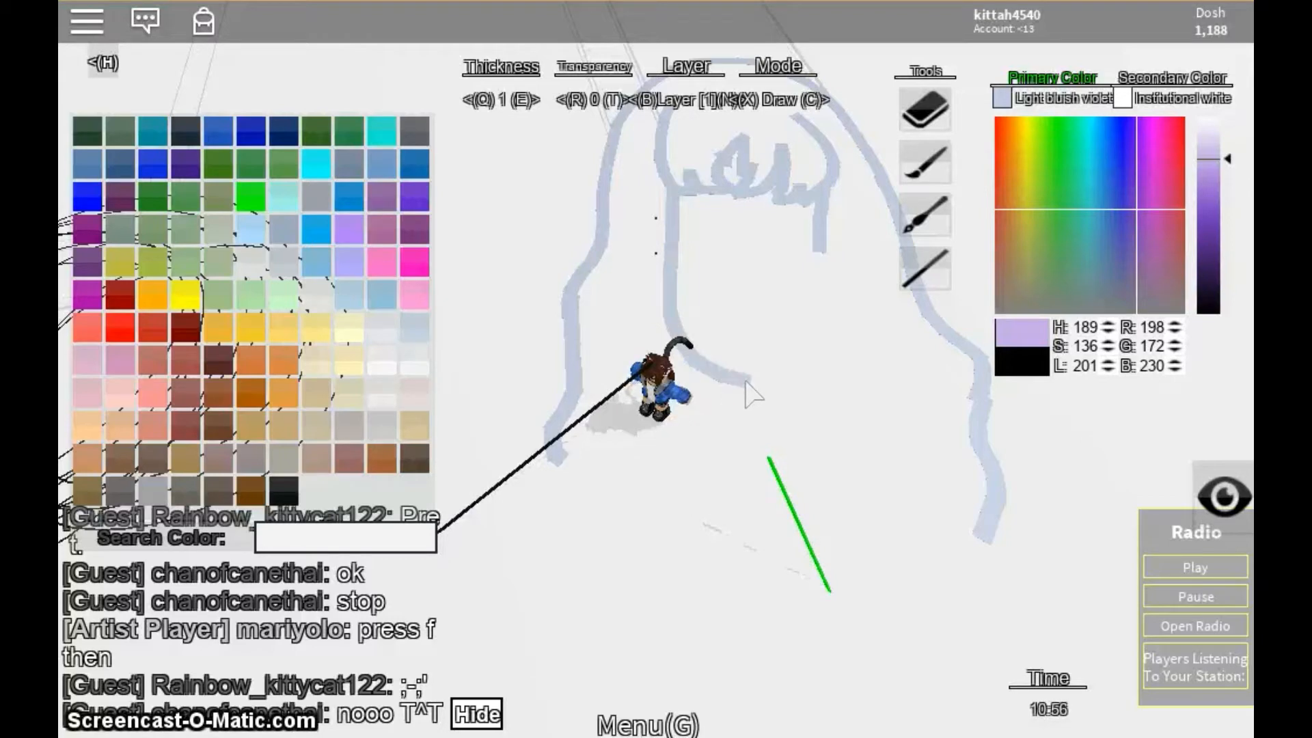
{"action": "mouse_move", "coordinate": [820, 358]}
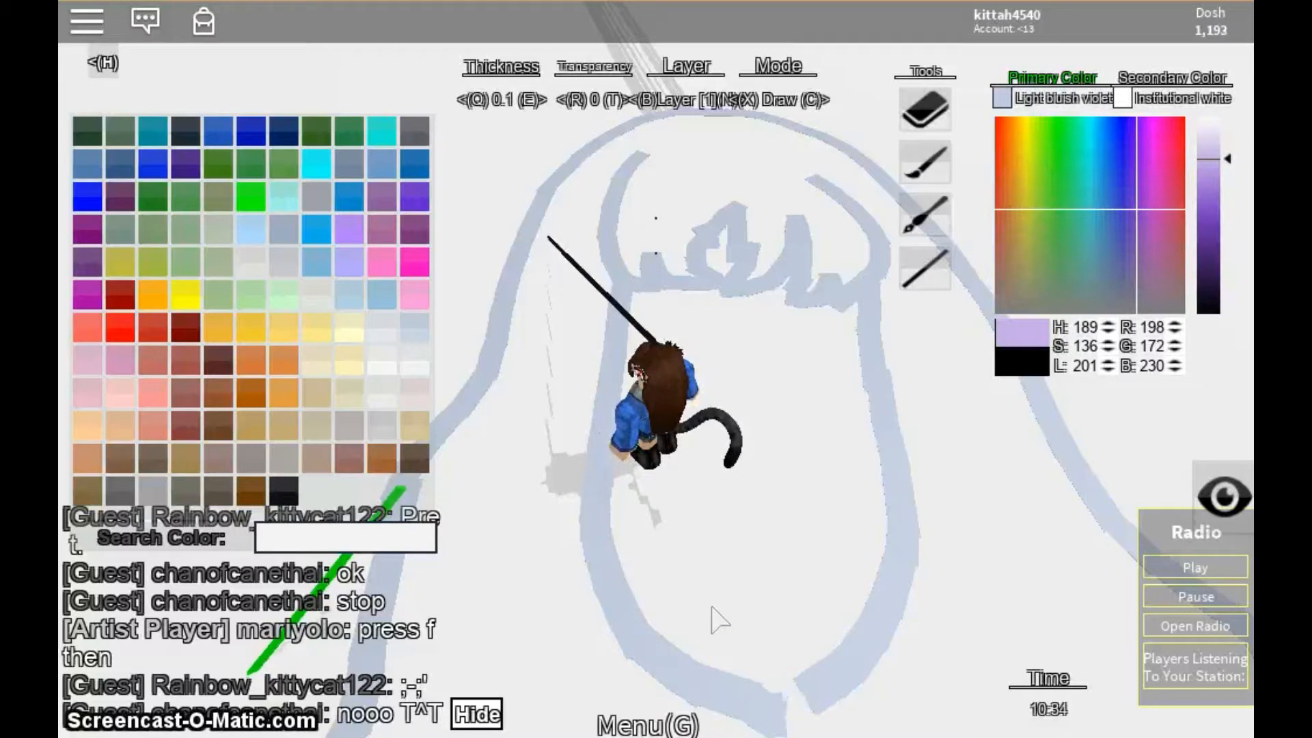
{"action": "mouse_move", "coordinate": [794, 703]}
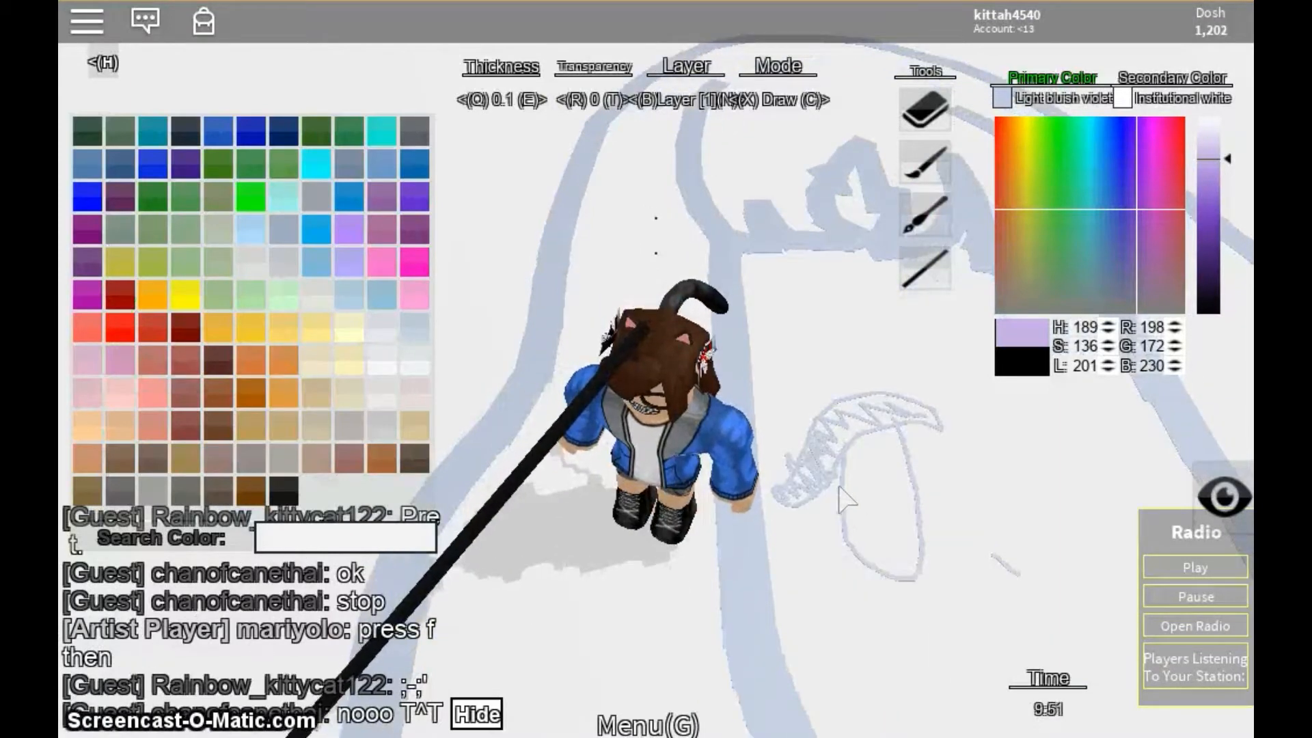
{"action": "mouse_move", "coordinate": [854, 460]}
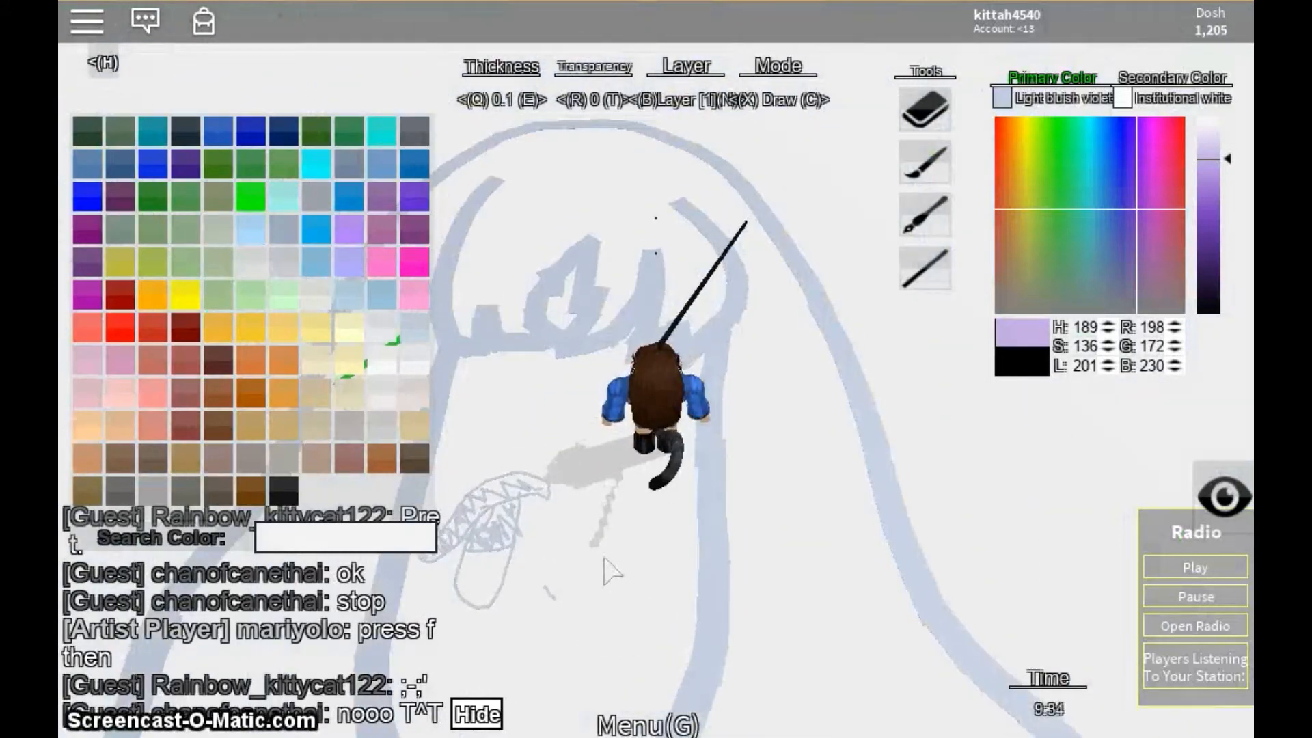
{"action": "mouse_move", "coordinate": [627, 510]}
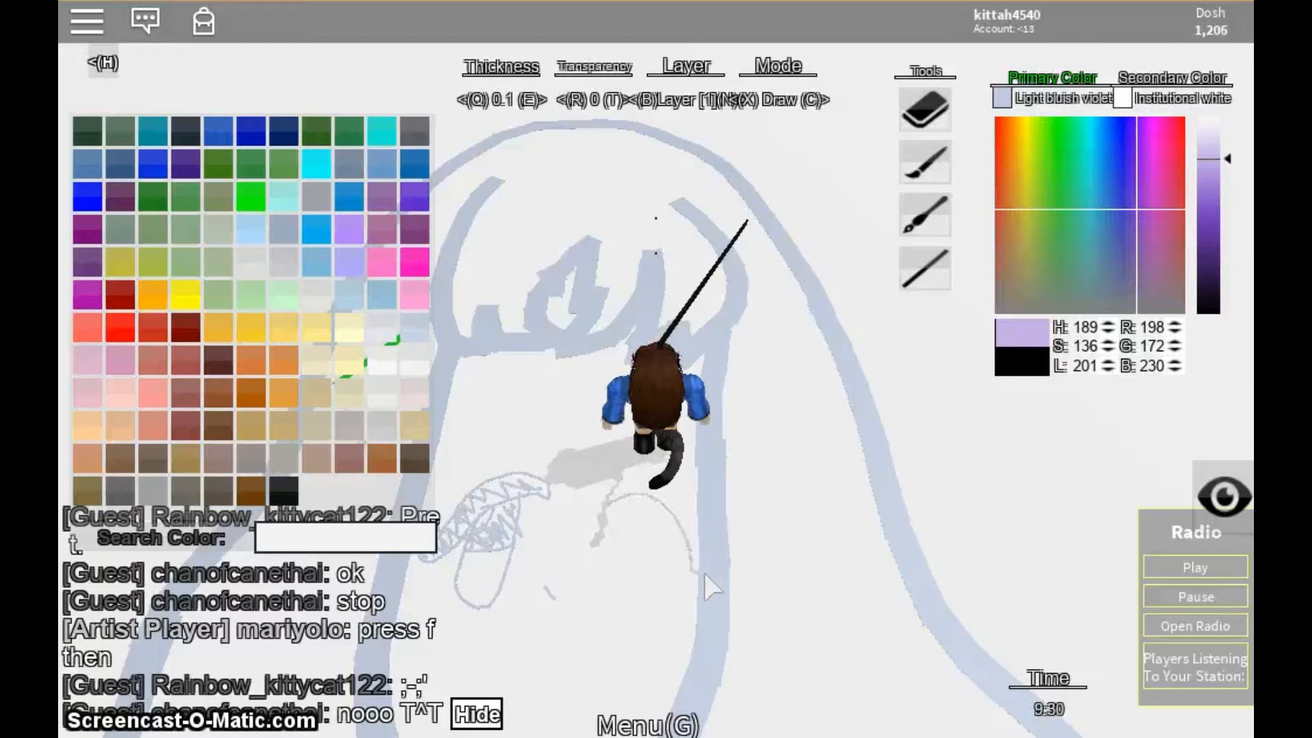
{"action": "mouse_move", "coordinate": [648, 532]}
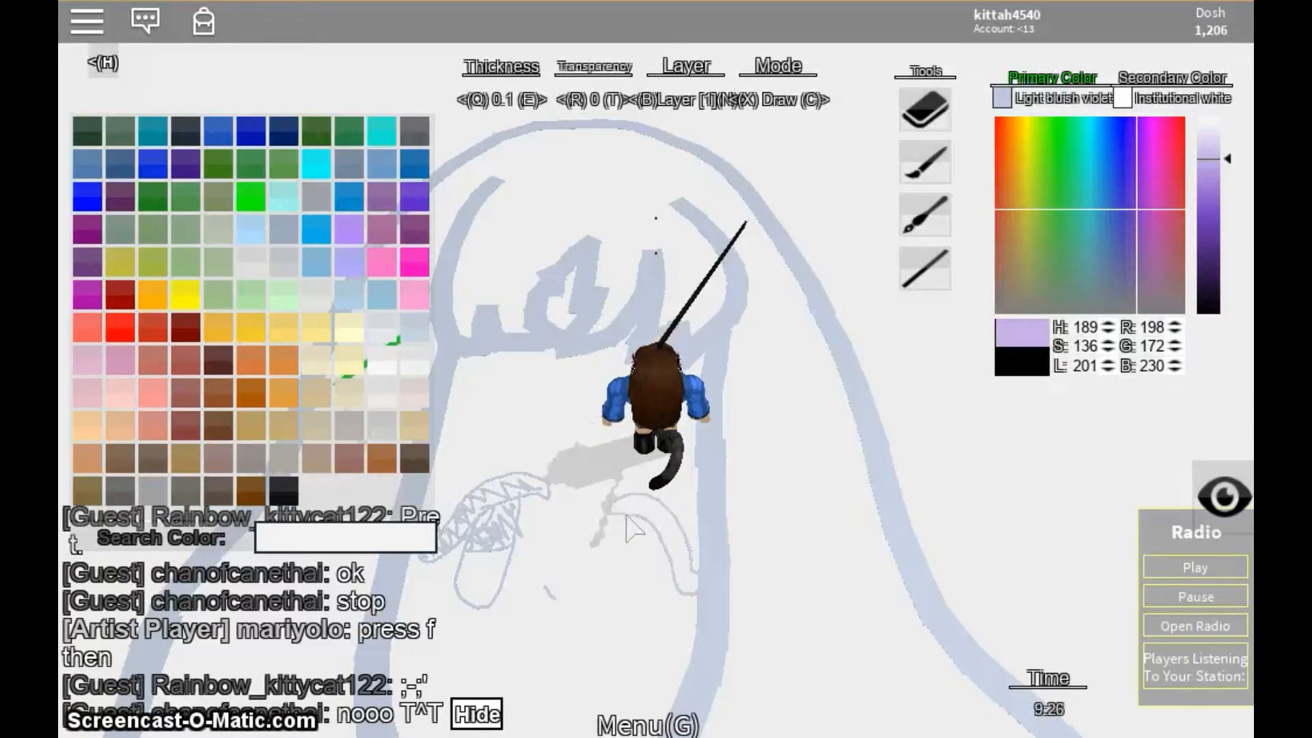
{"action": "mouse_move", "coordinate": [686, 569]}
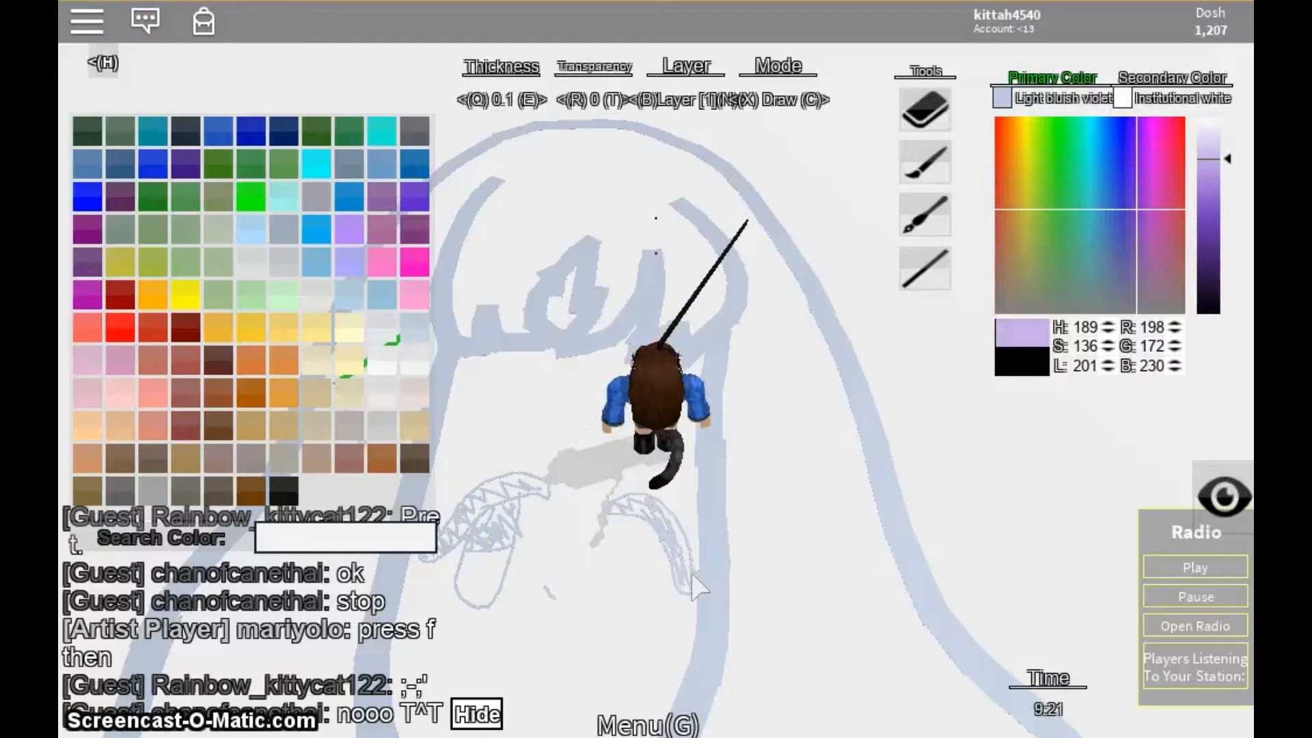
{"action": "mouse_move", "coordinate": [611, 560]}
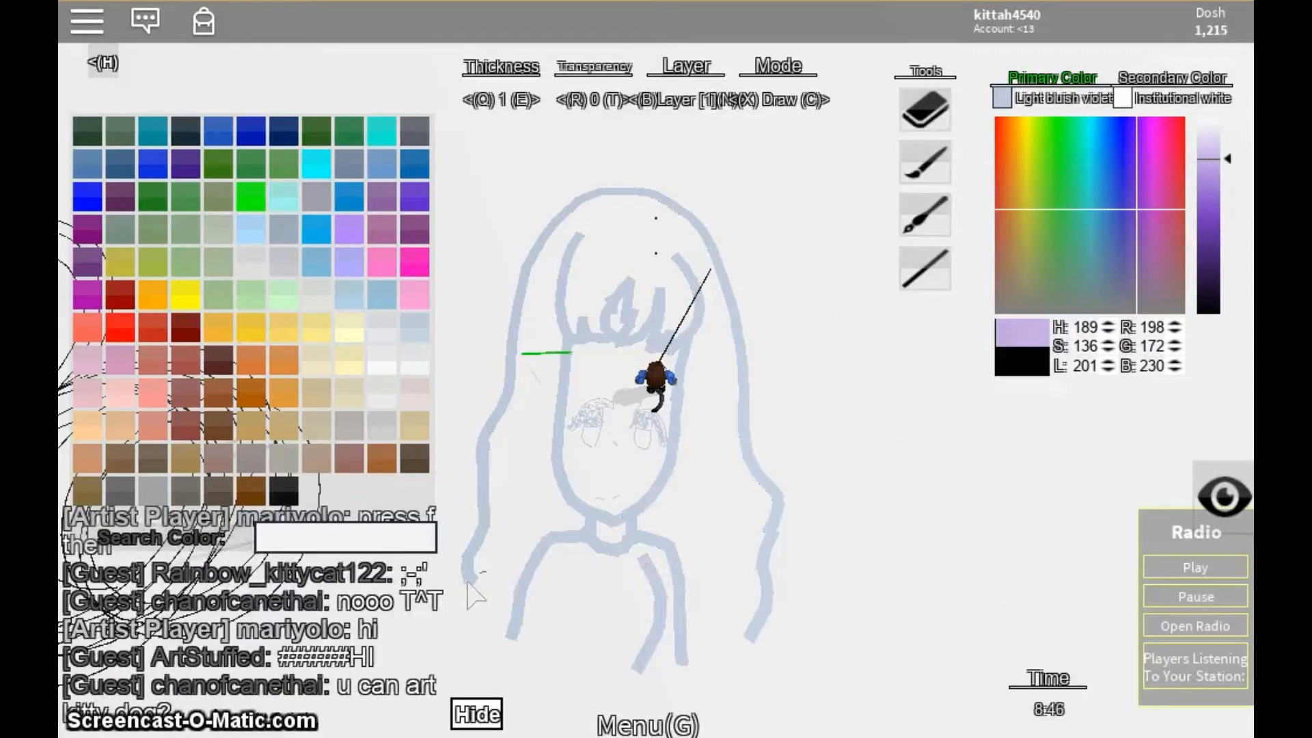
{"action": "mouse_move", "coordinate": [515, 607]}
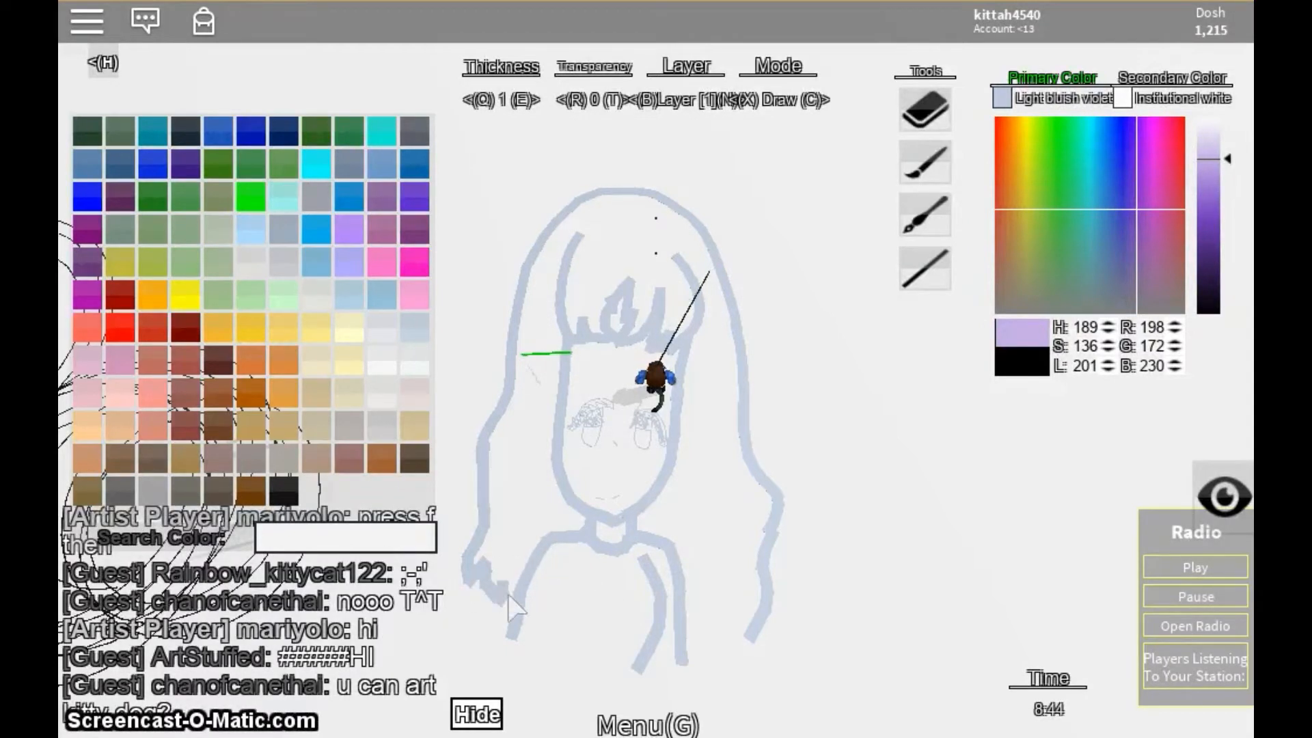
{"action": "mouse_move", "coordinate": [731, 611]}
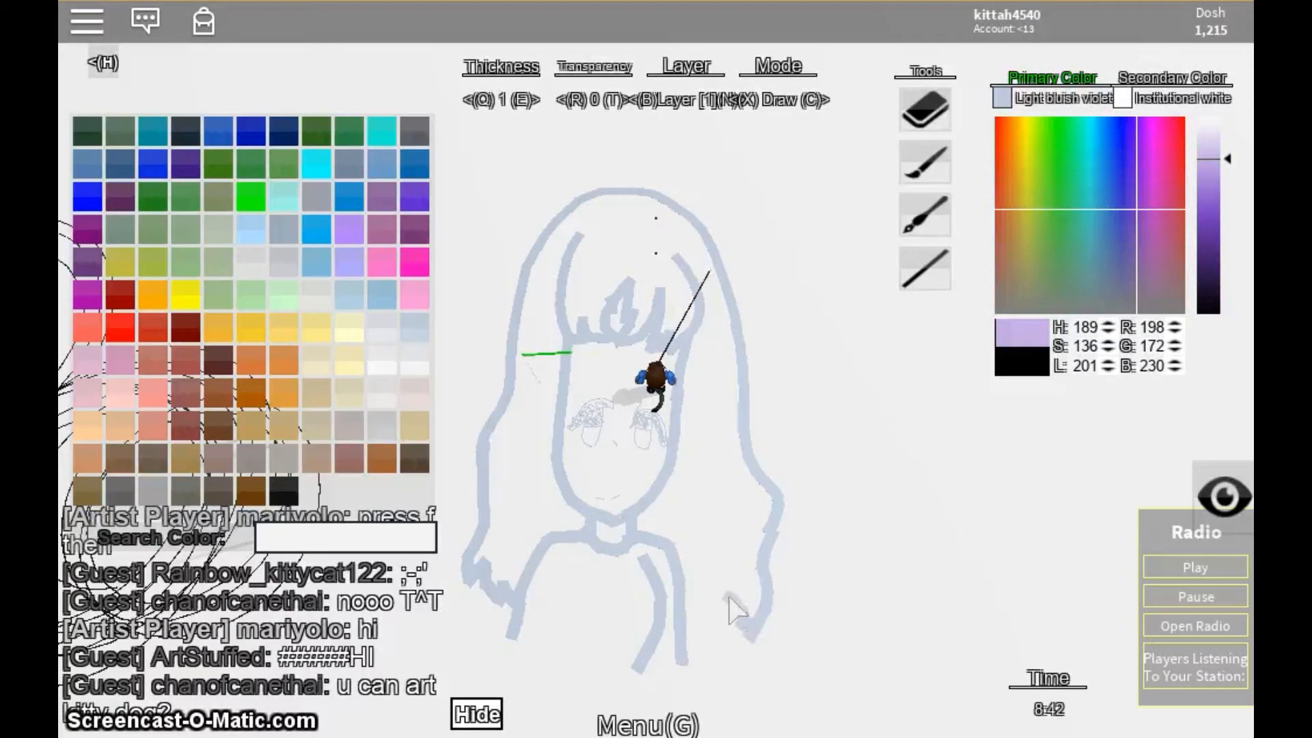
{"action": "mouse_move", "coordinate": [686, 648]}
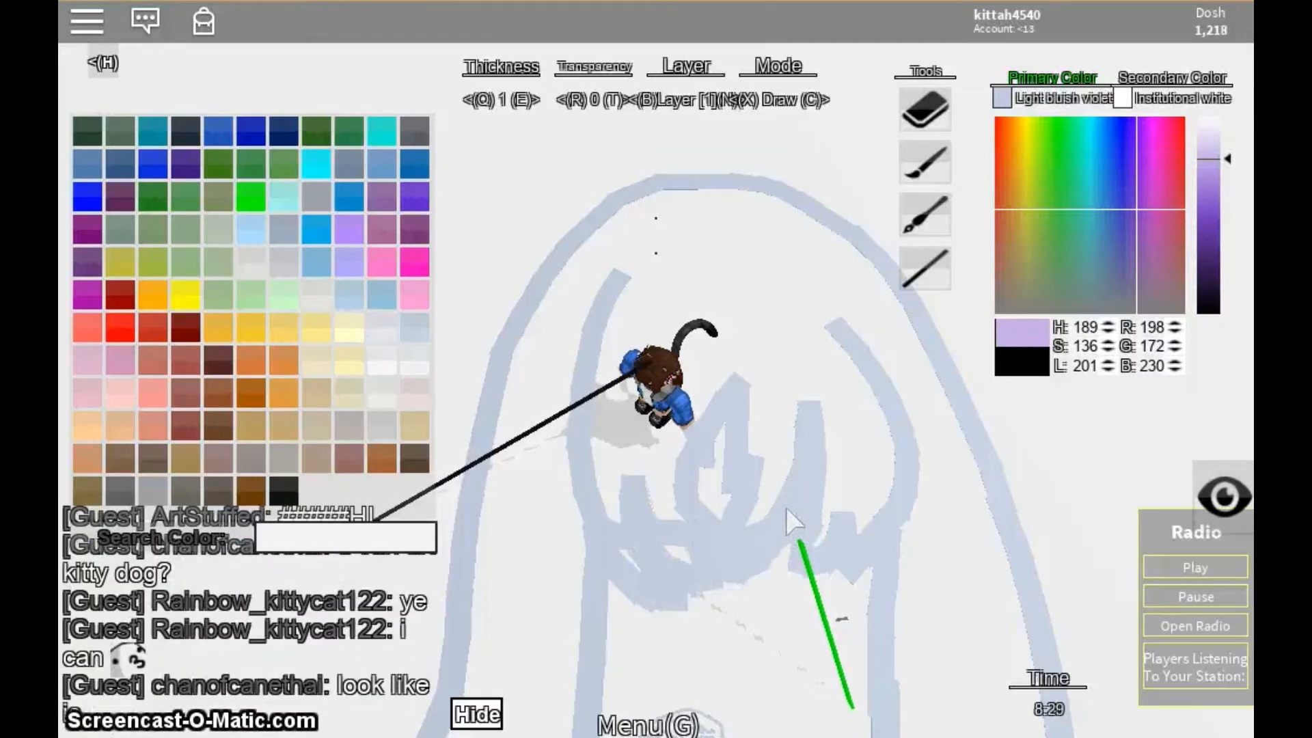
{"action": "mouse_move", "coordinate": [836, 611]}
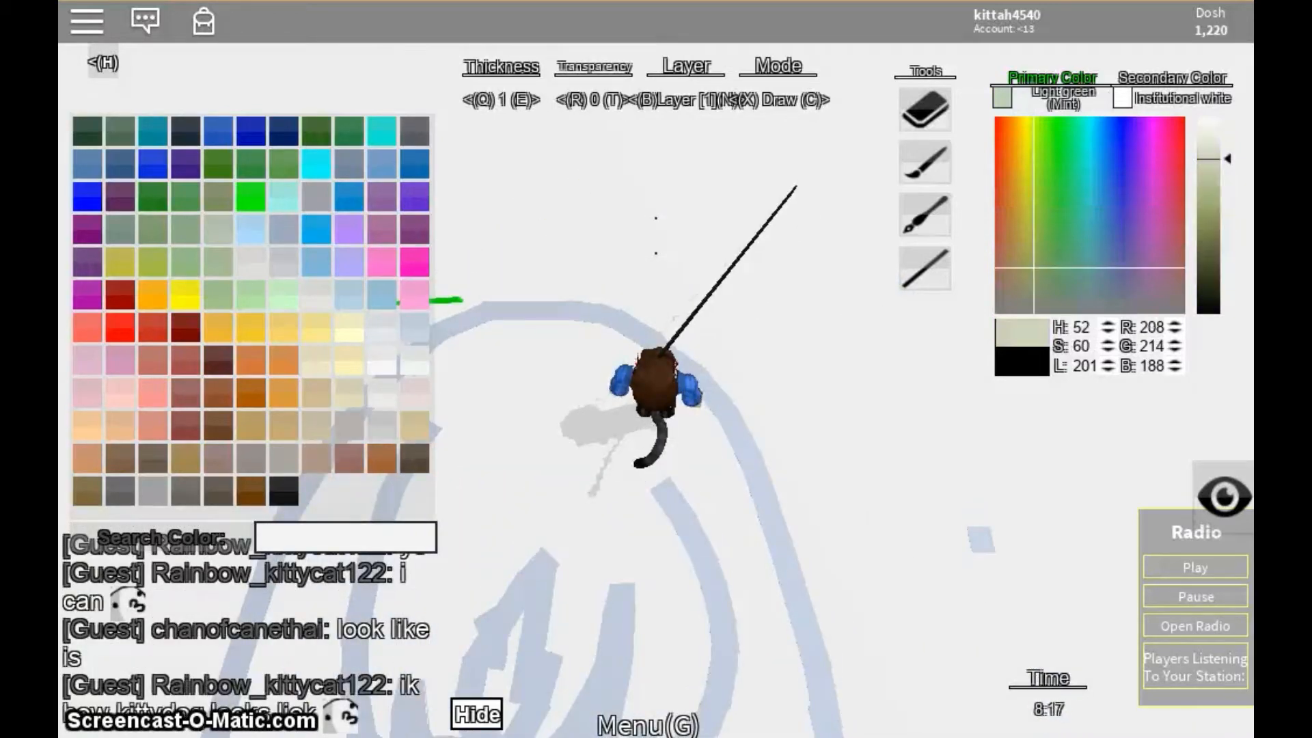
- Switch the drawing colour back to light bluish-violet
{"action": "left_click", "coordinate": [1091, 214]}
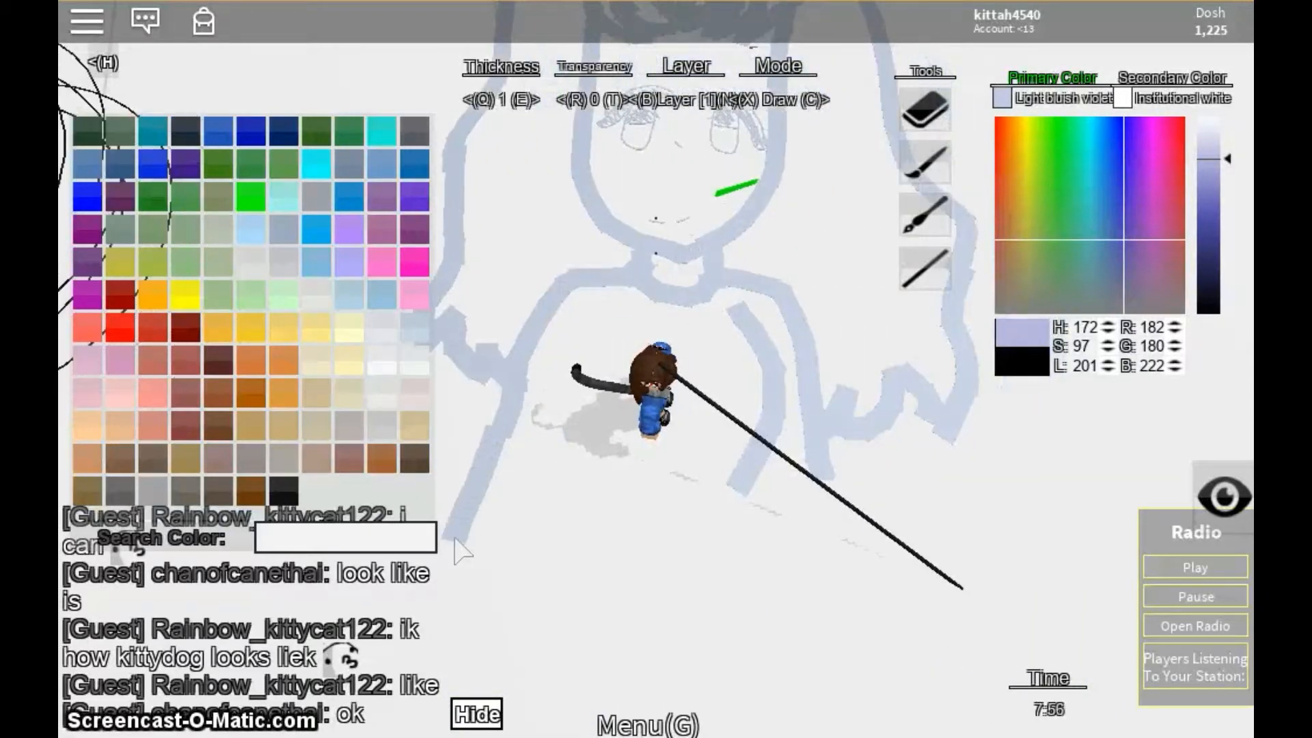
{"action": "mouse_move", "coordinate": [753, 536]}
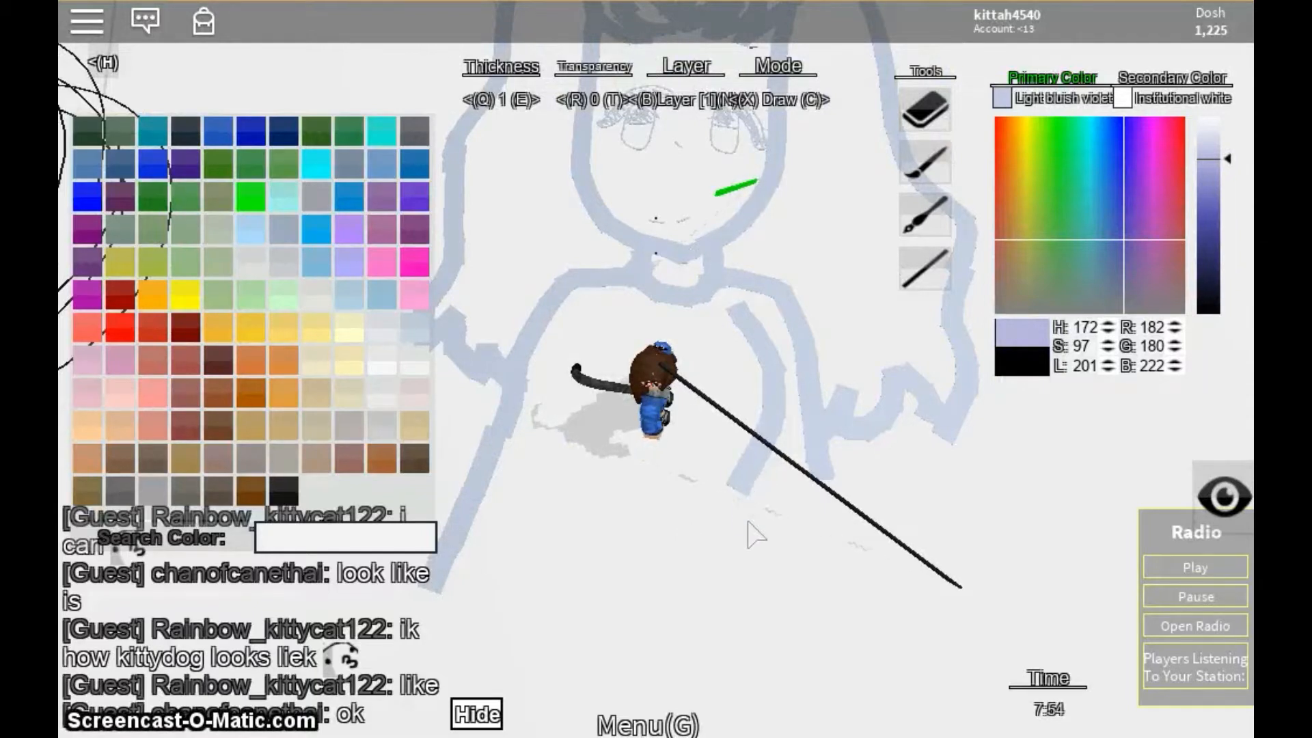
{"action": "mouse_move", "coordinate": [598, 410]}
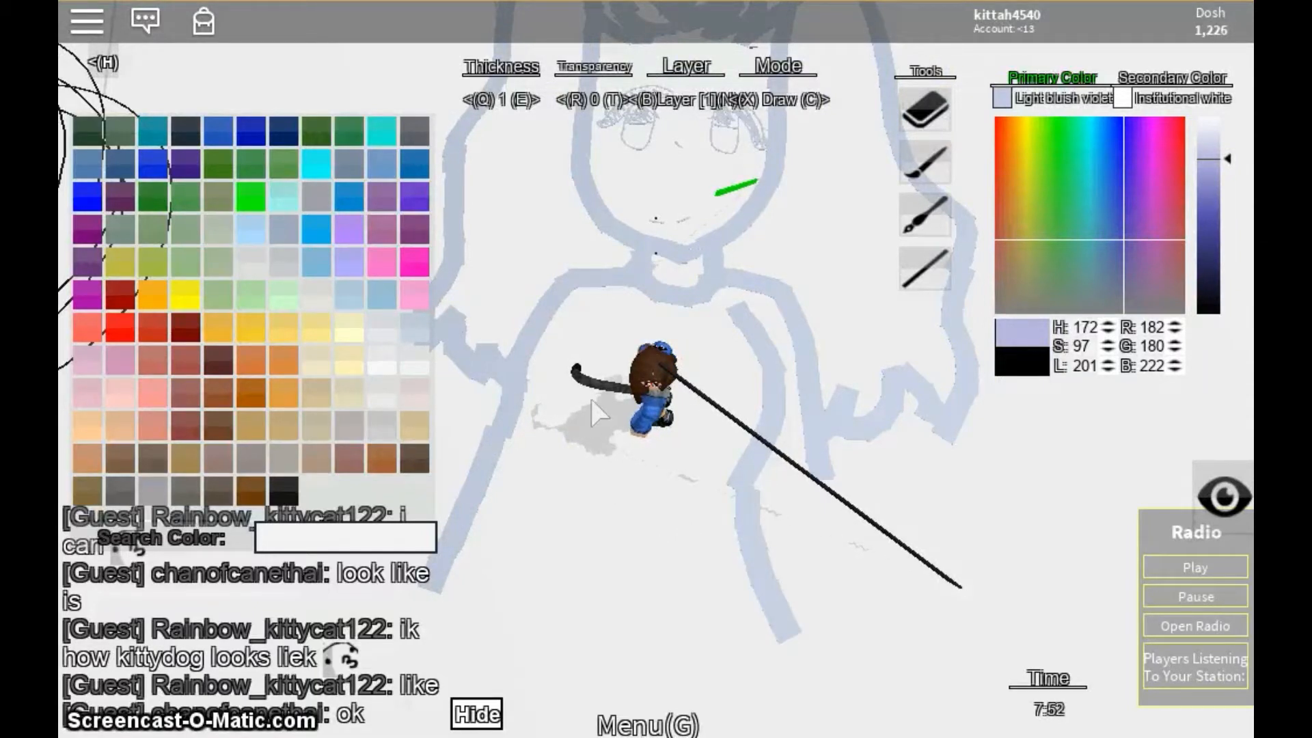
{"action": "mouse_move", "coordinate": [522, 665]}
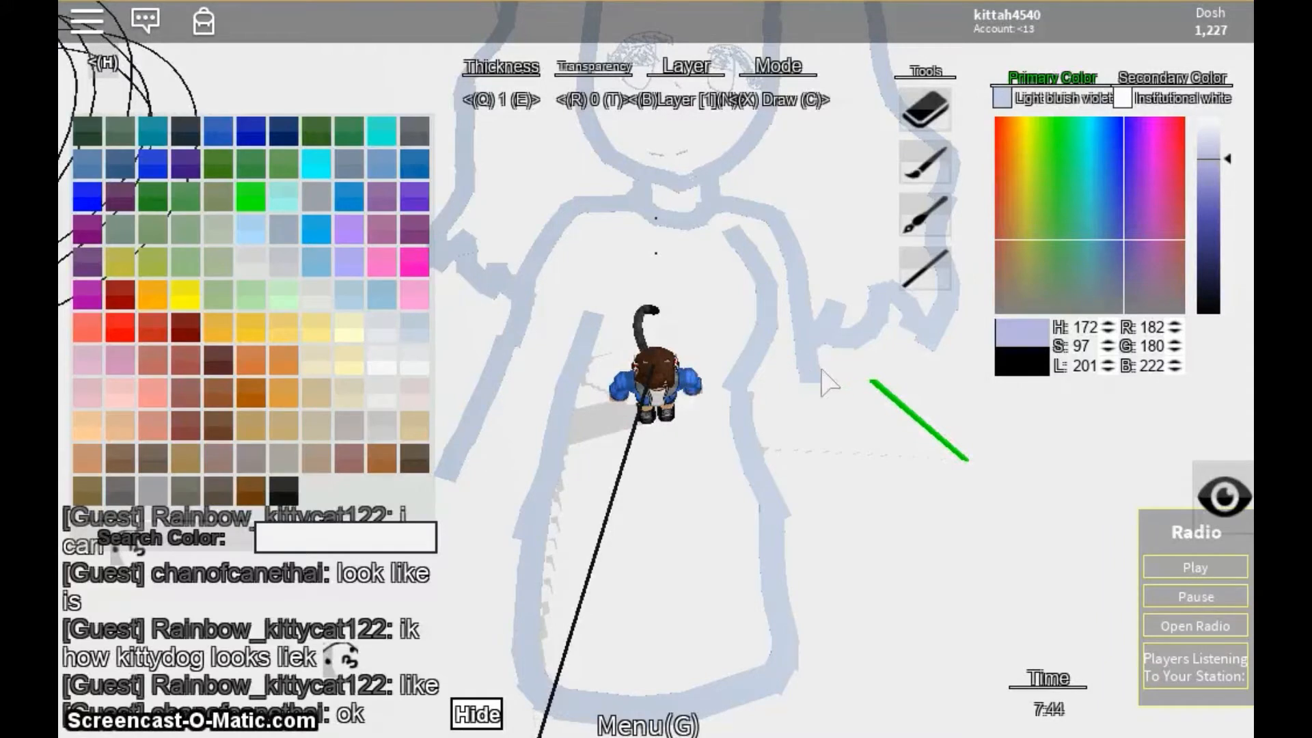
{"action": "mouse_move", "coordinate": [510, 435]}
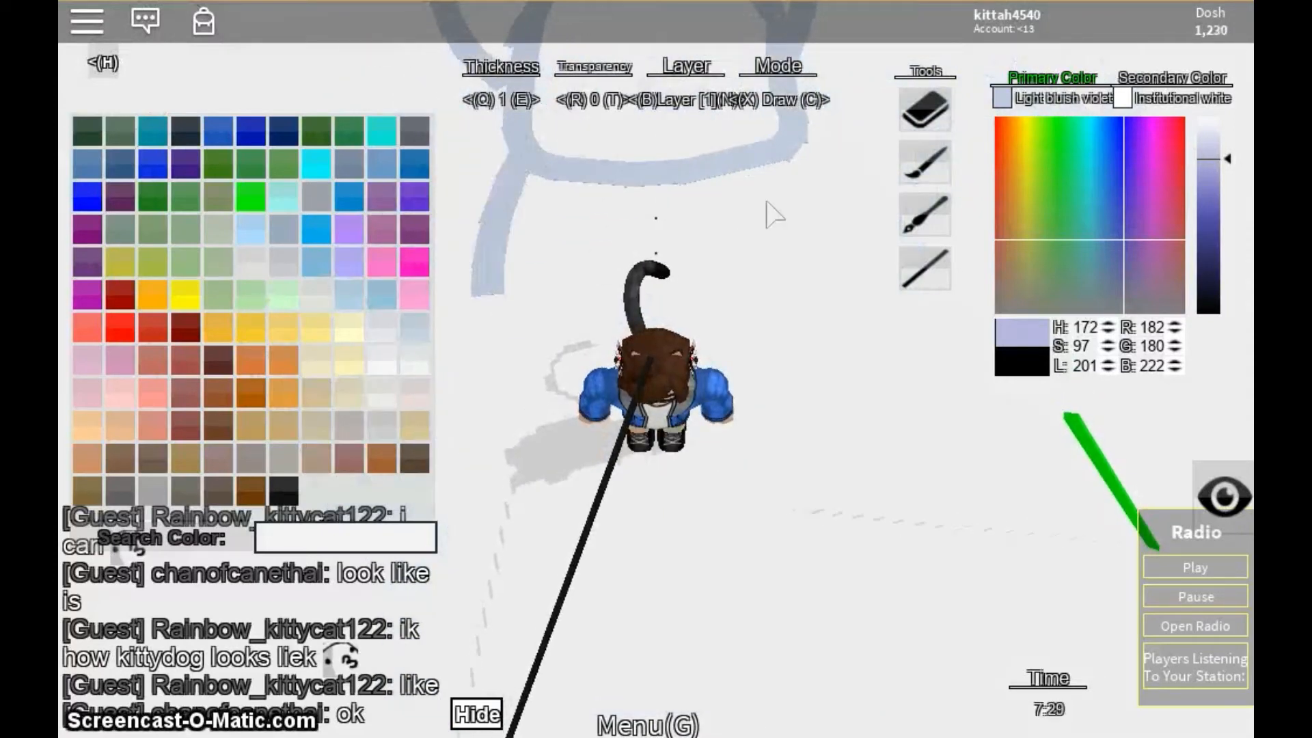
{"action": "mouse_move", "coordinate": [845, 347]}
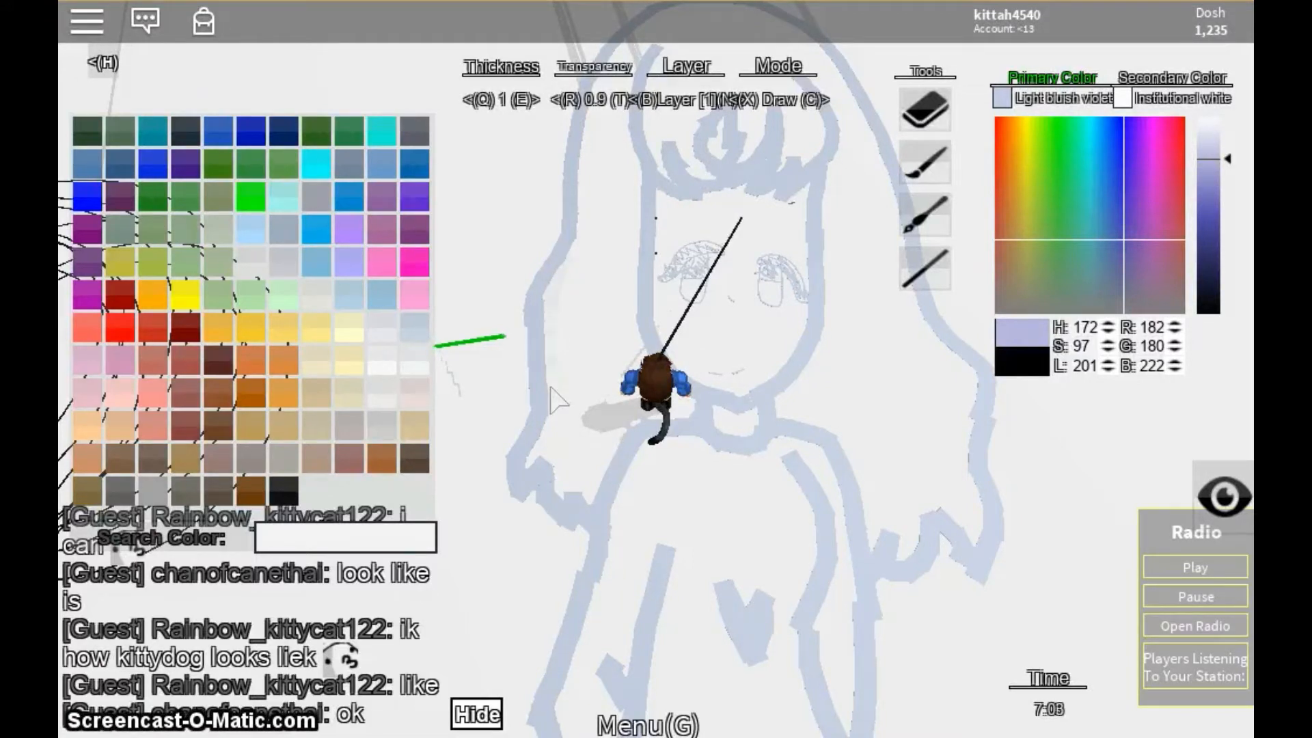
{"action": "mouse_move", "coordinate": [562, 481]}
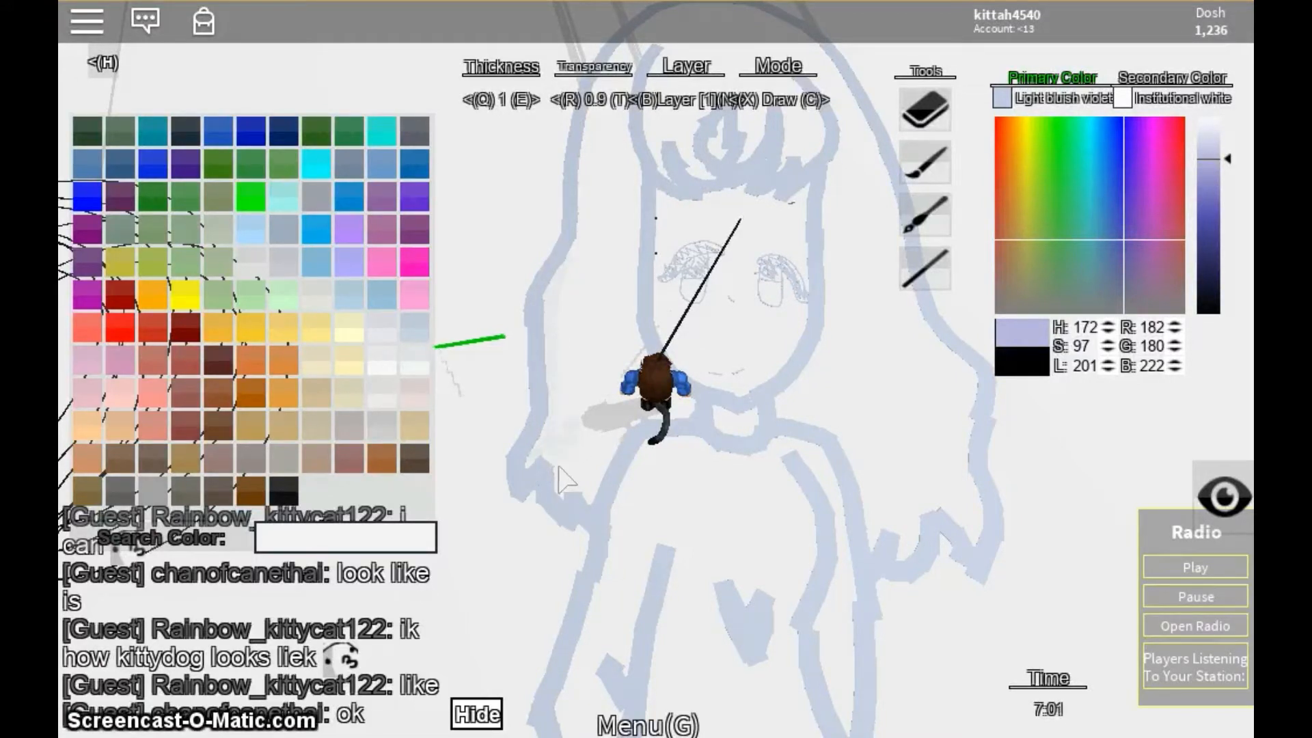
{"action": "mouse_move", "coordinate": [631, 422]}
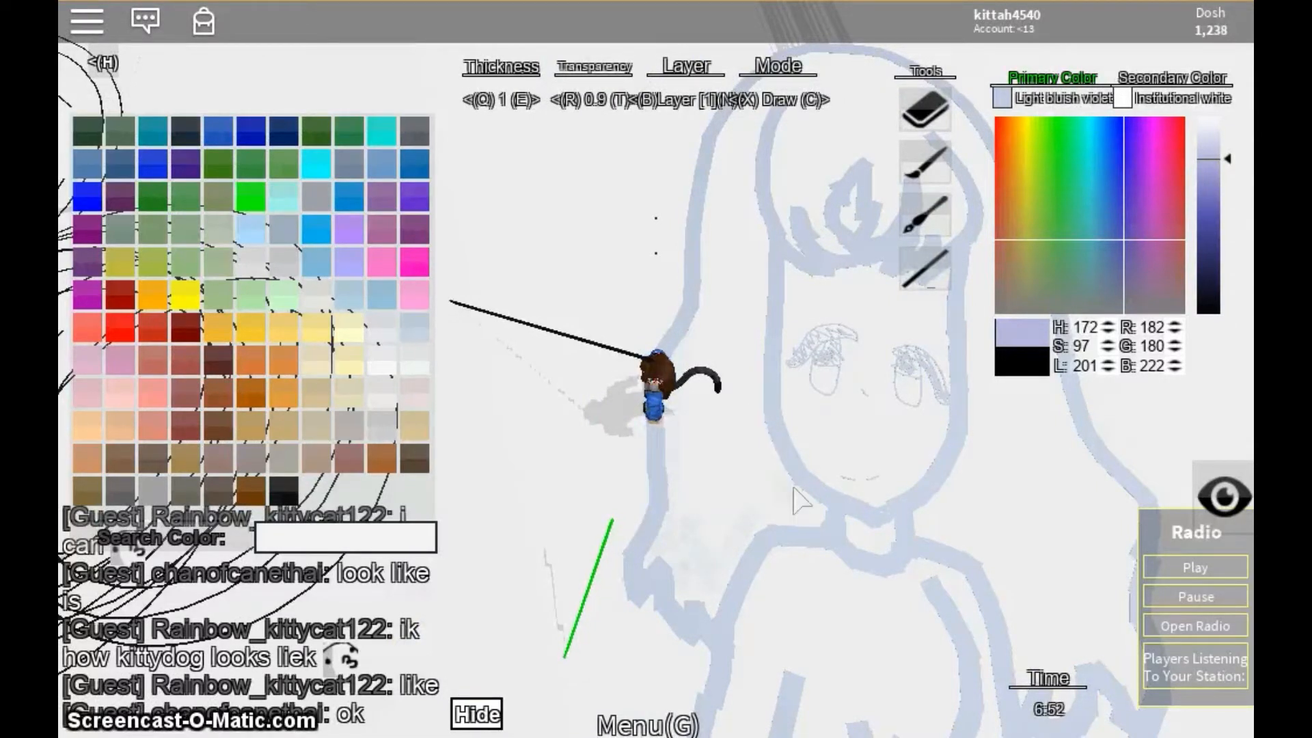
{"action": "mouse_move", "coordinate": [757, 255]}
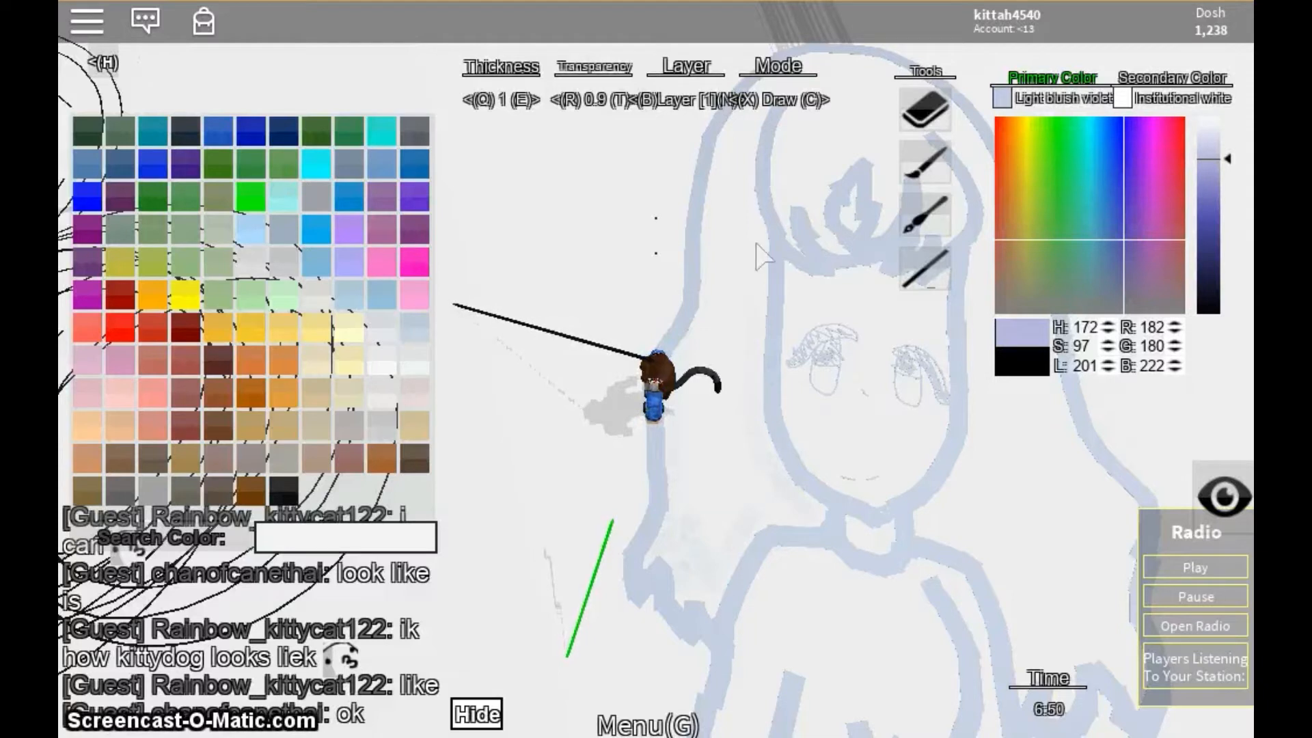
{"action": "mouse_move", "coordinate": [690, 502]}
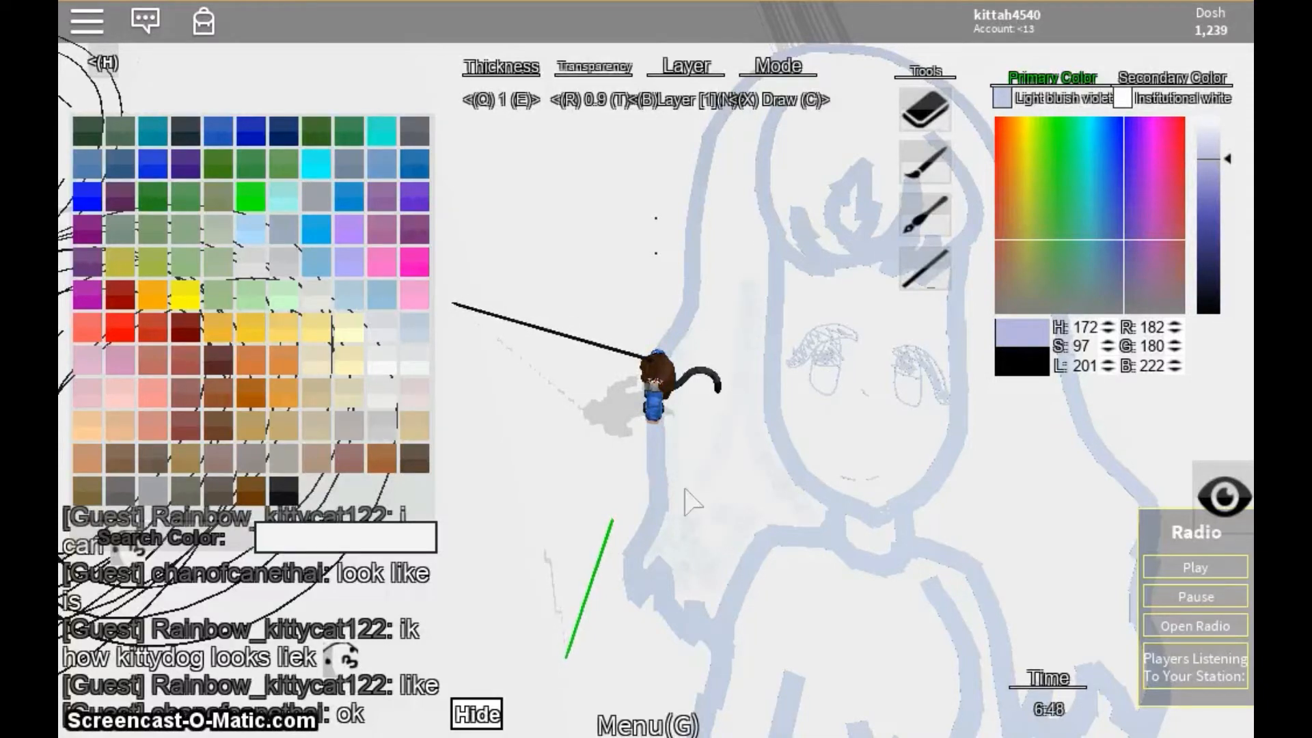
{"action": "mouse_move", "coordinate": [717, 309]}
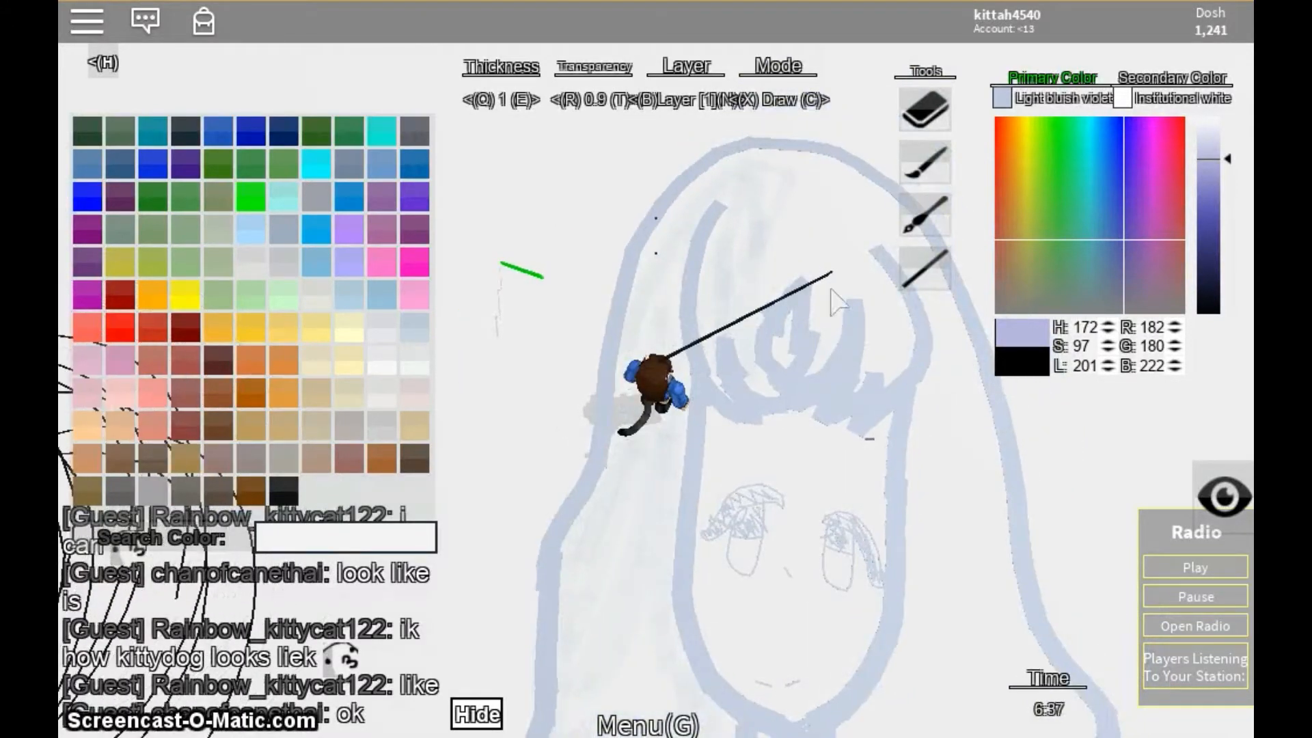
{"action": "mouse_move", "coordinate": [791, 255]}
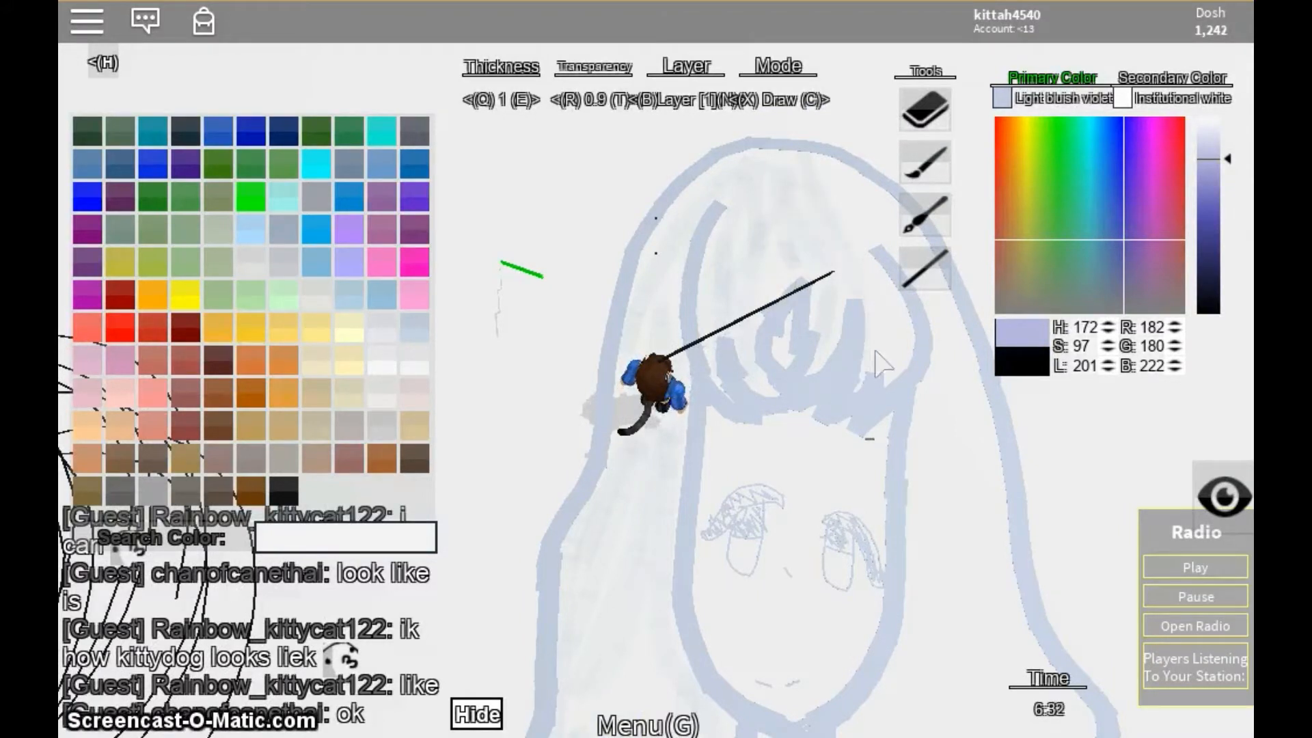
{"action": "mouse_move", "coordinate": [899, 268]}
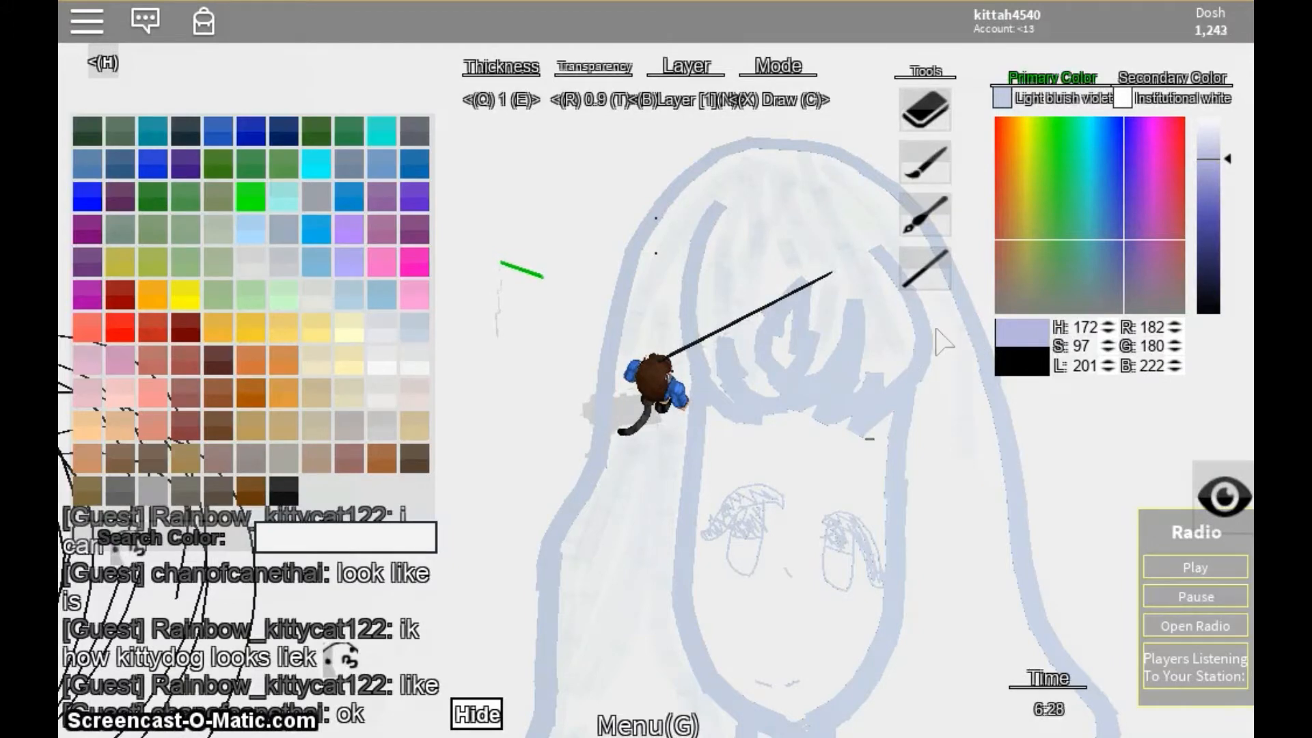
{"action": "mouse_move", "coordinate": [966, 380]}
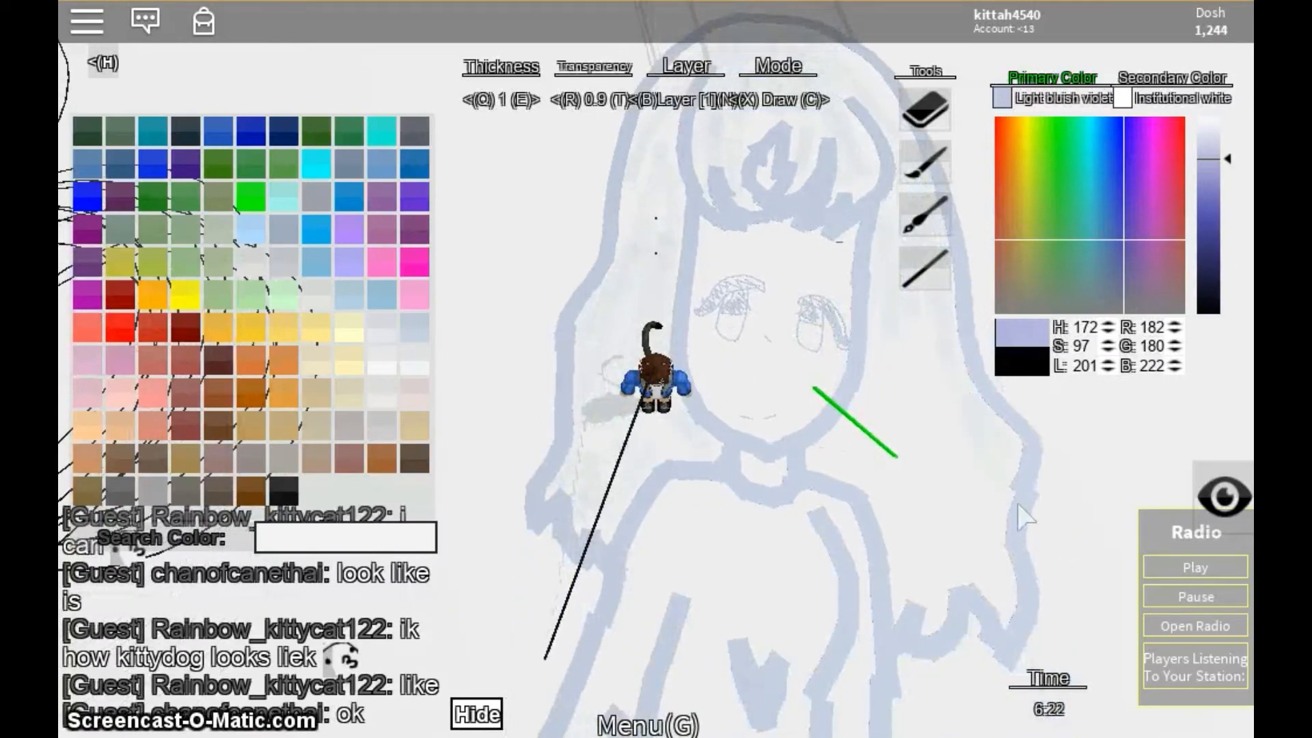
{"action": "mouse_move", "coordinate": [936, 376]}
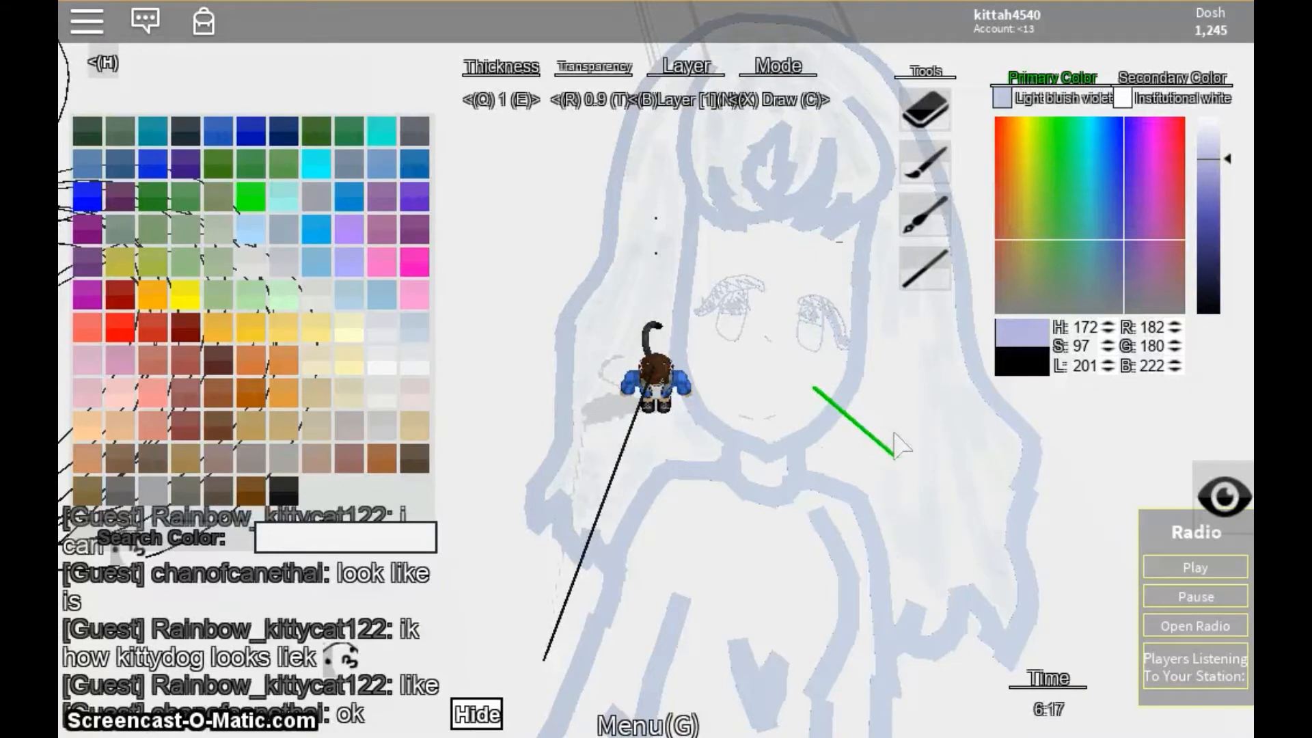
{"action": "mouse_move", "coordinate": [887, 443]}
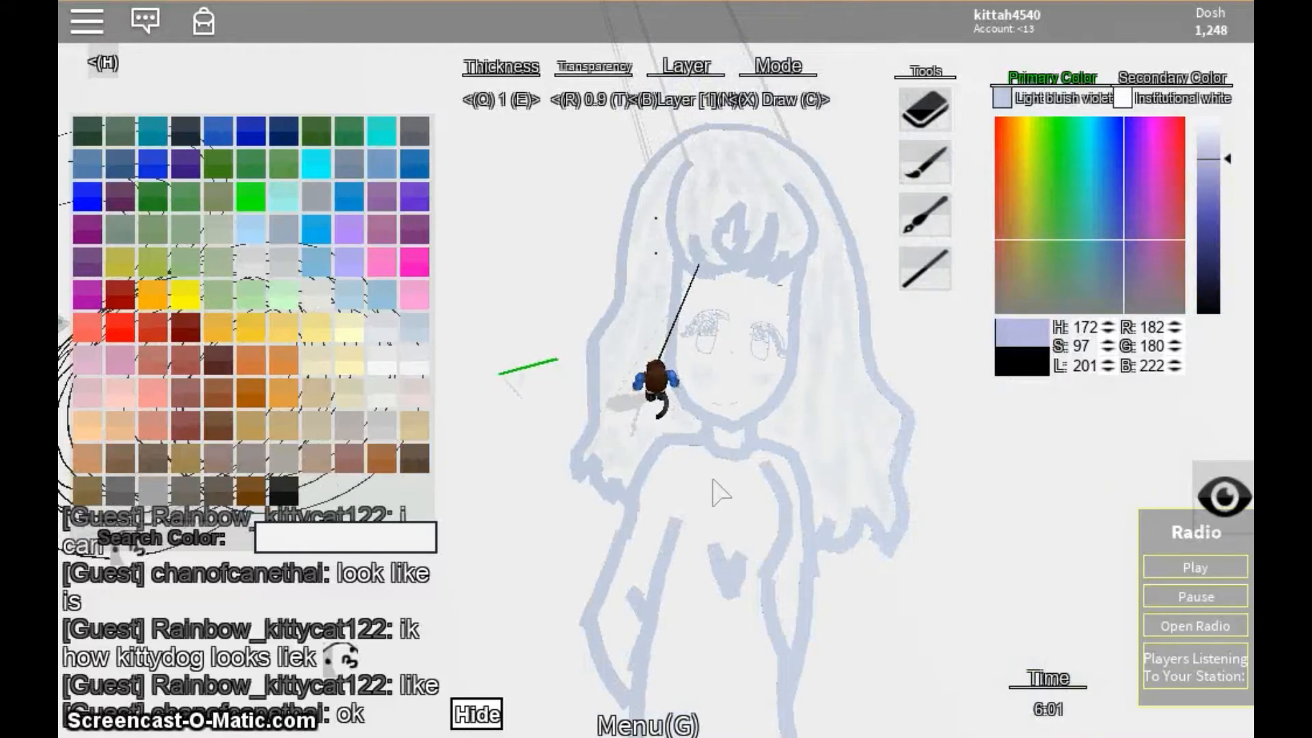
{"action": "mouse_move", "coordinate": [669, 608]}
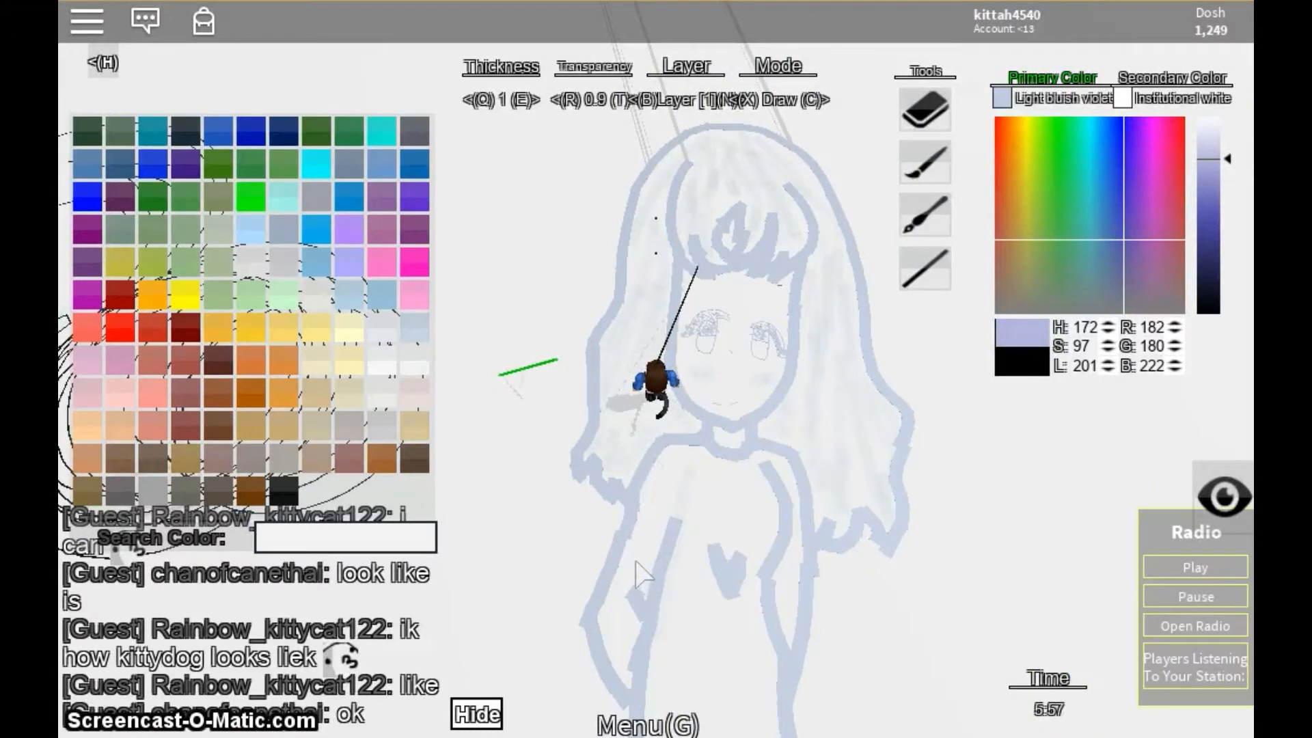
{"action": "mouse_move", "coordinate": [627, 670]}
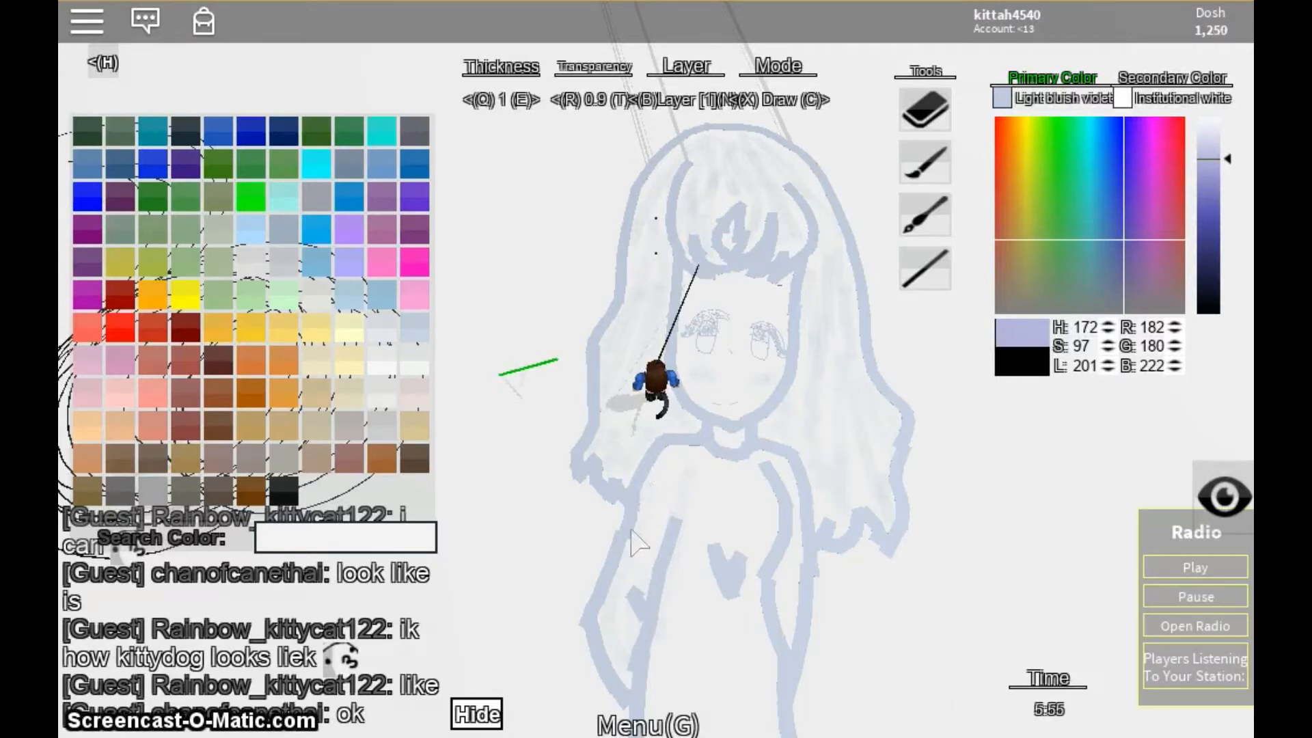
{"action": "mouse_move", "coordinate": [799, 556]}
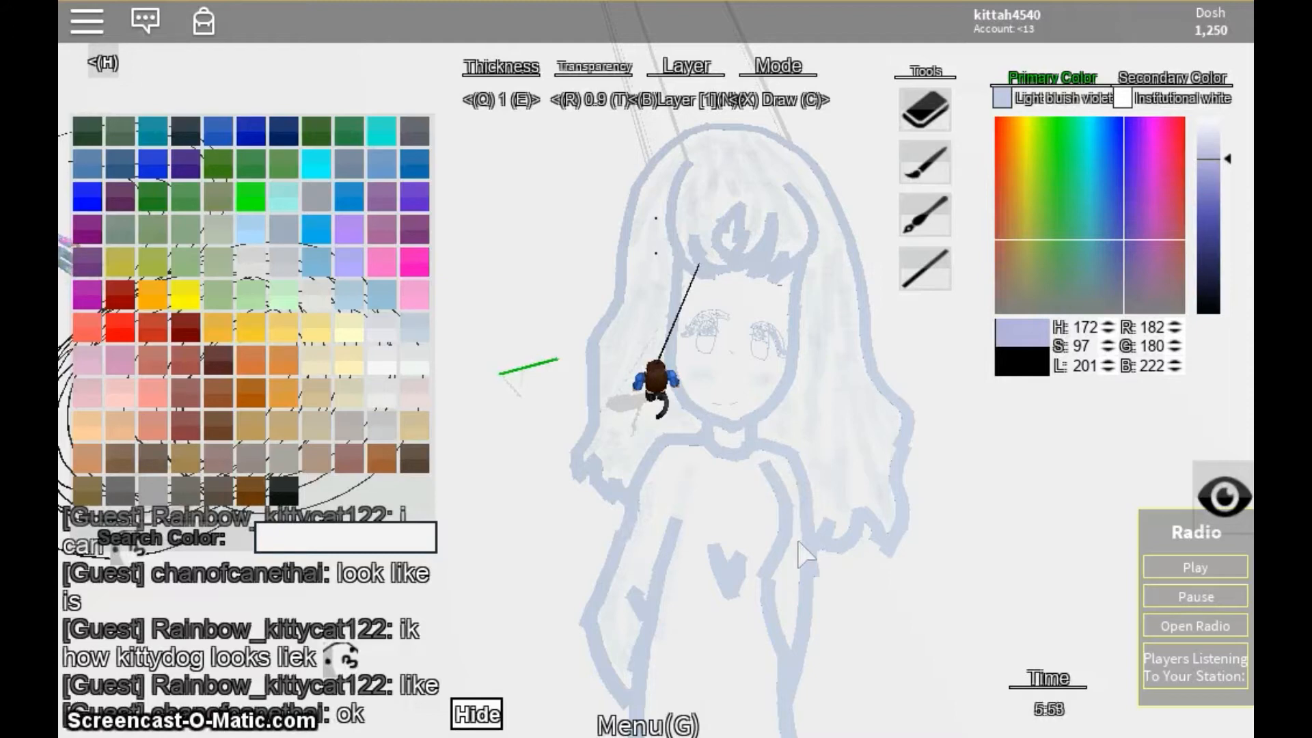
{"action": "mouse_move", "coordinate": [694, 510]}
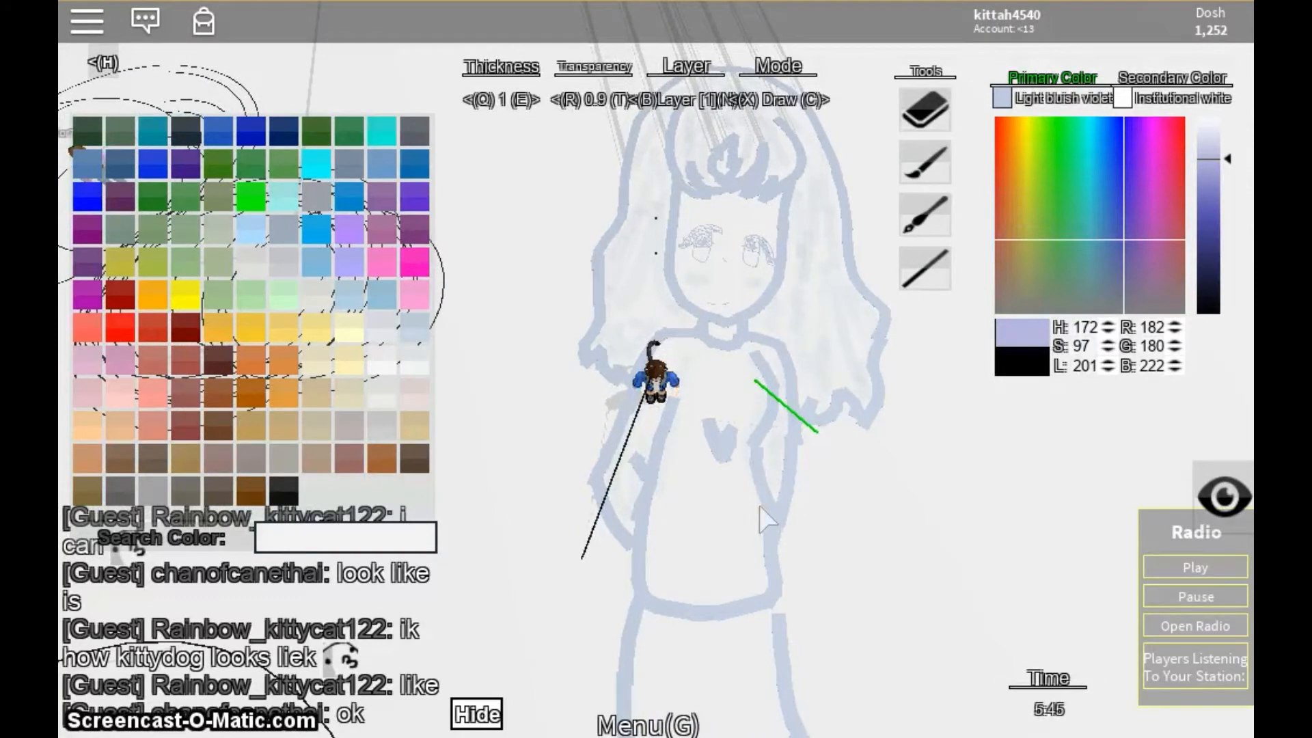
{"action": "mouse_move", "coordinate": [686, 439]}
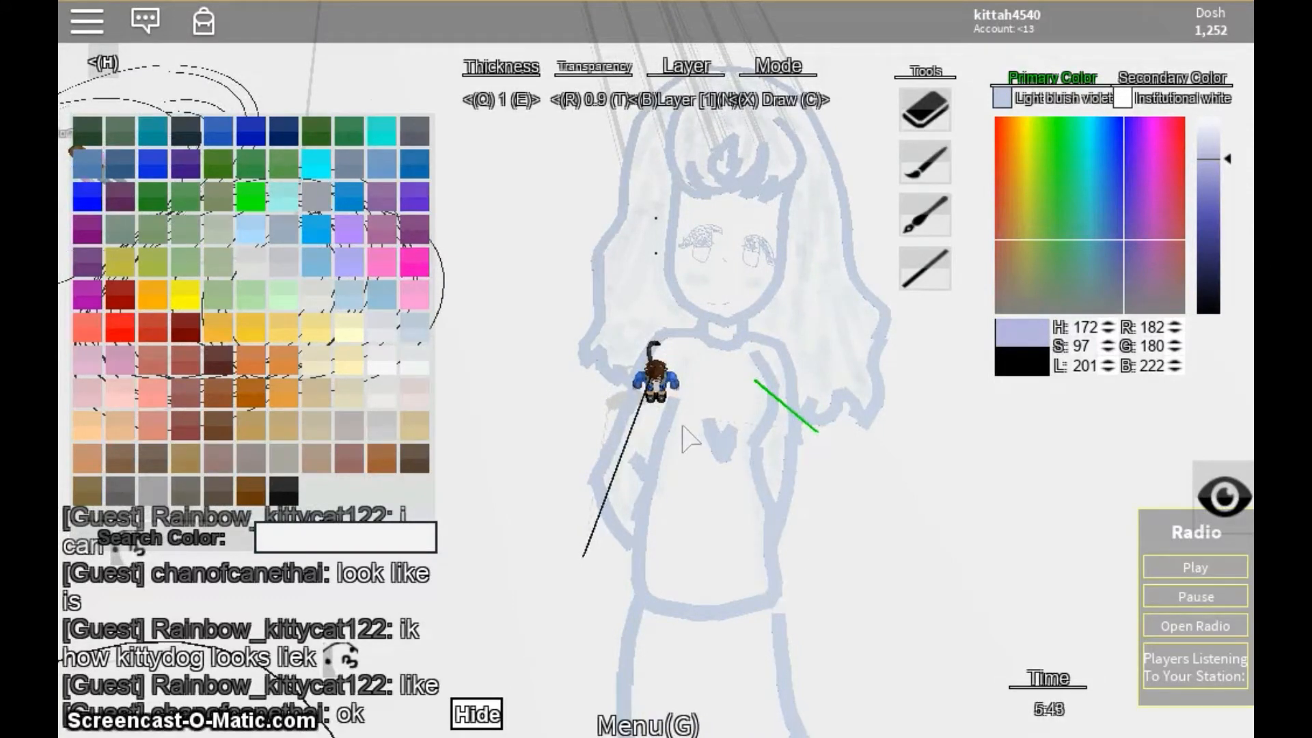
{"action": "mouse_move", "coordinate": [653, 601]}
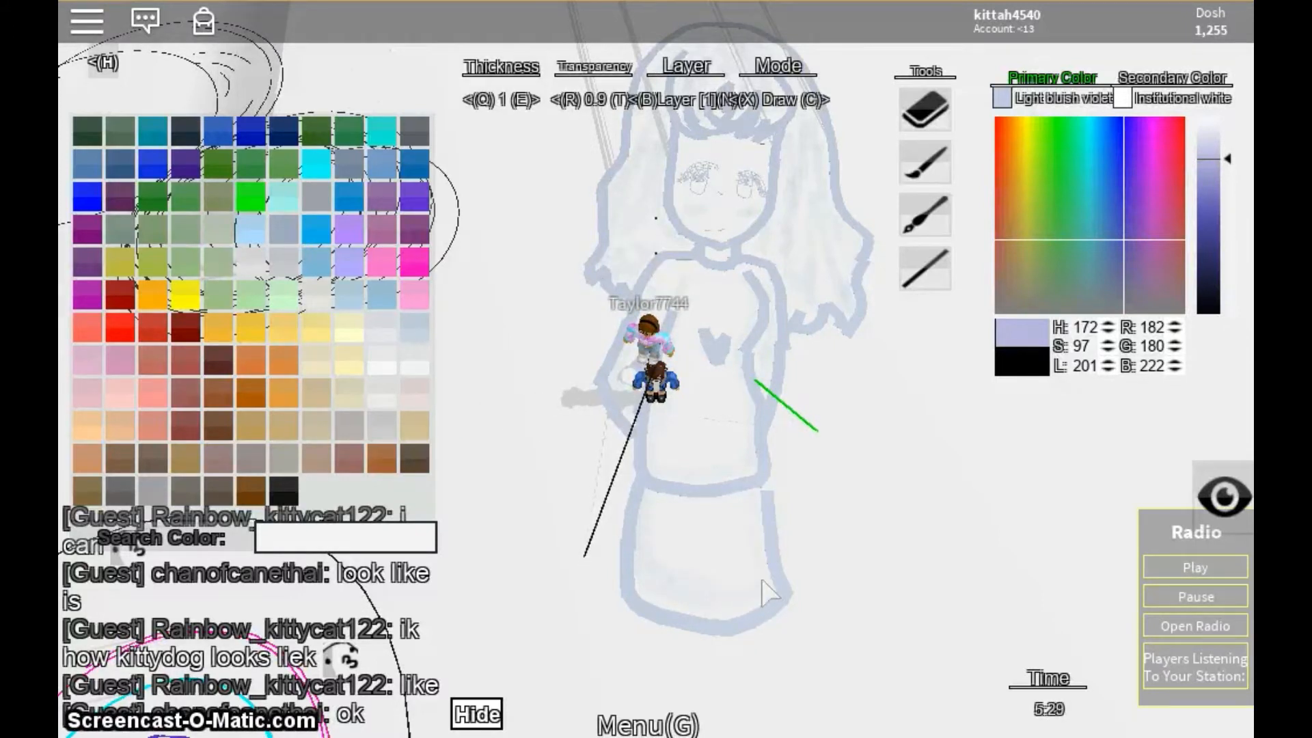
{"action": "mouse_move", "coordinate": [664, 507]}
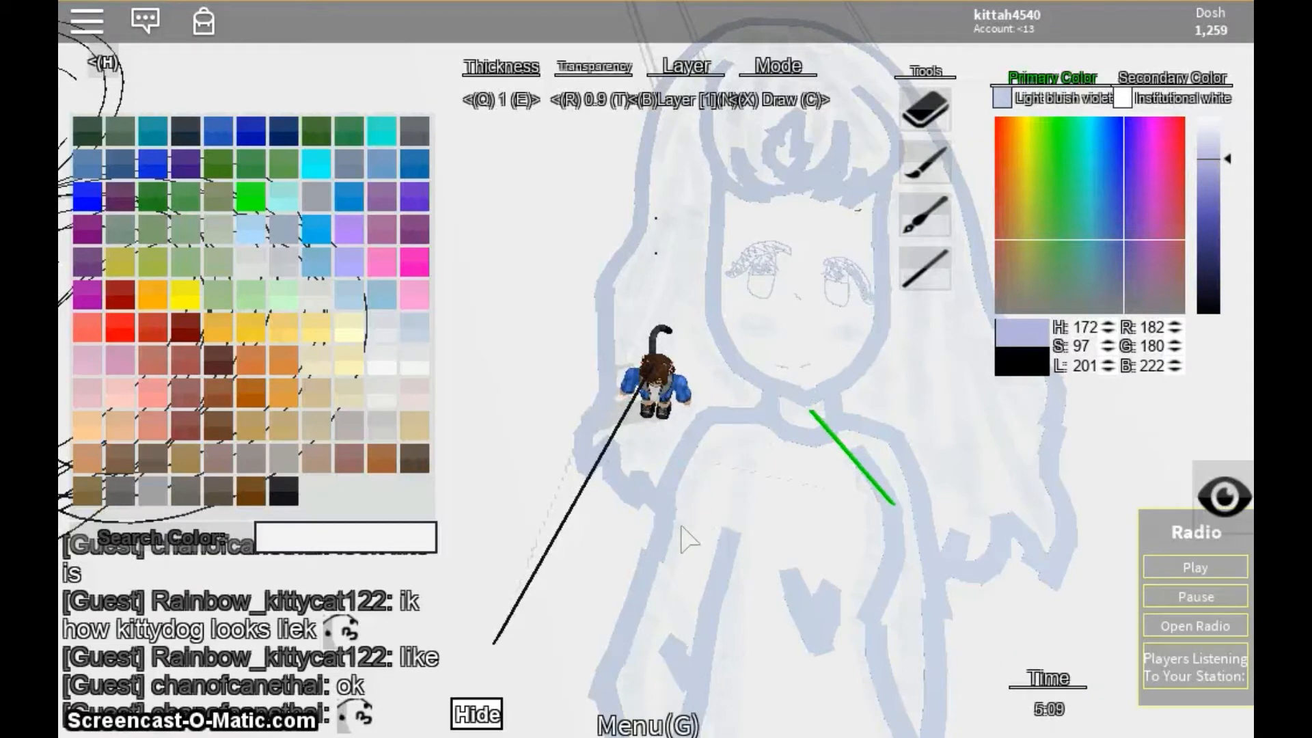
{"action": "mouse_move", "coordinate": [812, 468]}
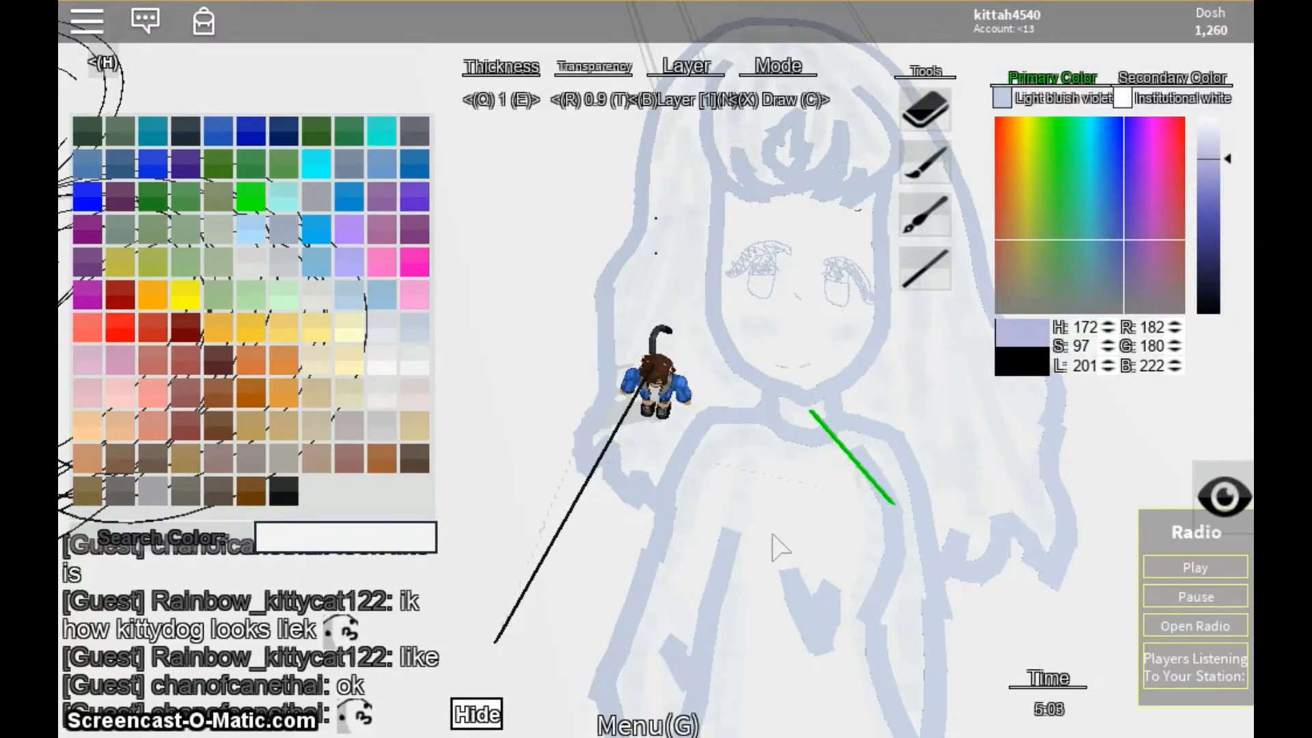
{"action": "mouse_move", "coordinate": [795, 644]}
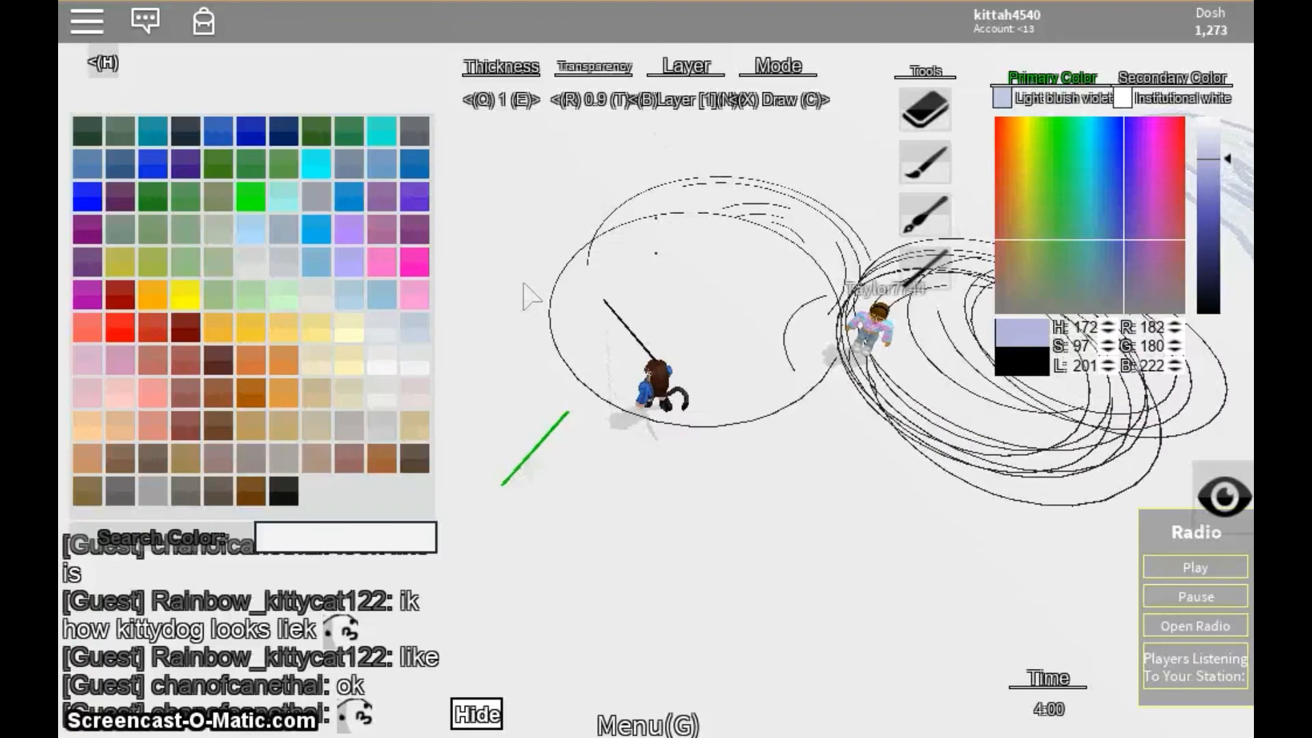
- Press Q to adjust the brush before starting the lilac eye arc
{"action": "key", "text": "q"}
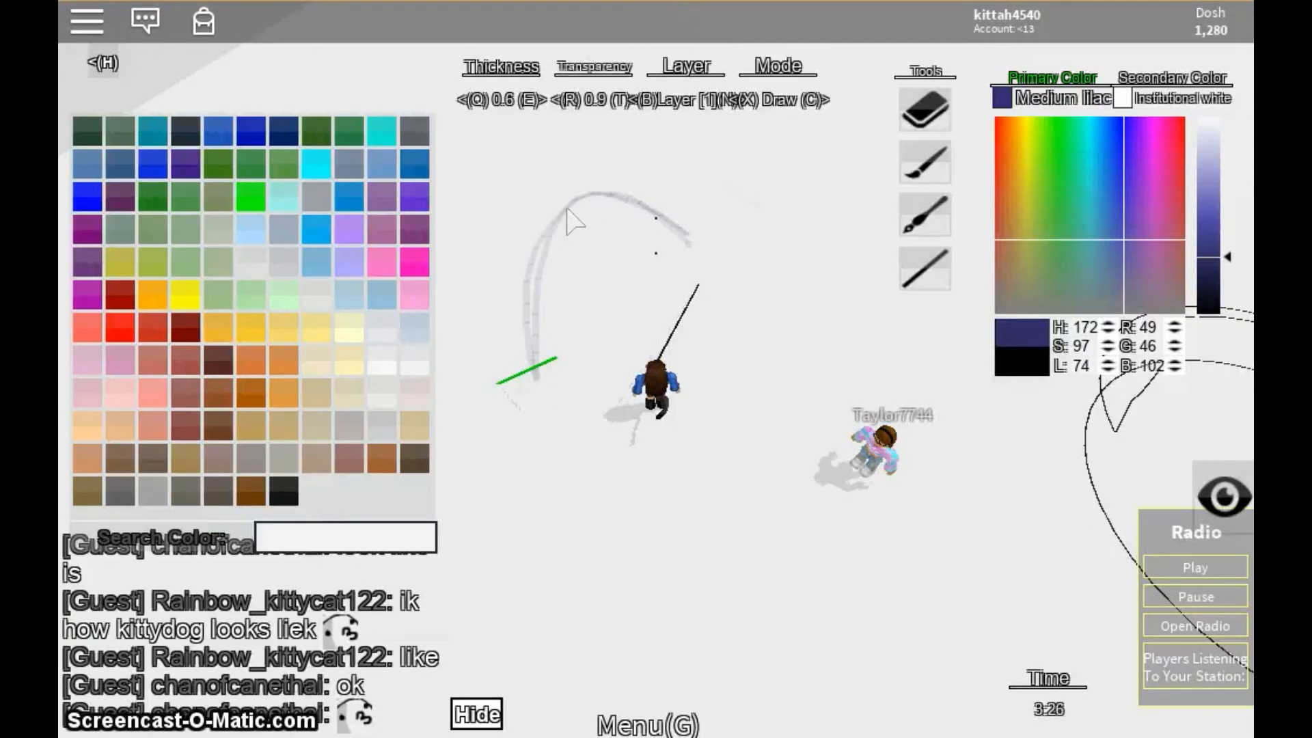
{"action": "mouse_move", "coordinate": [548, 201]}
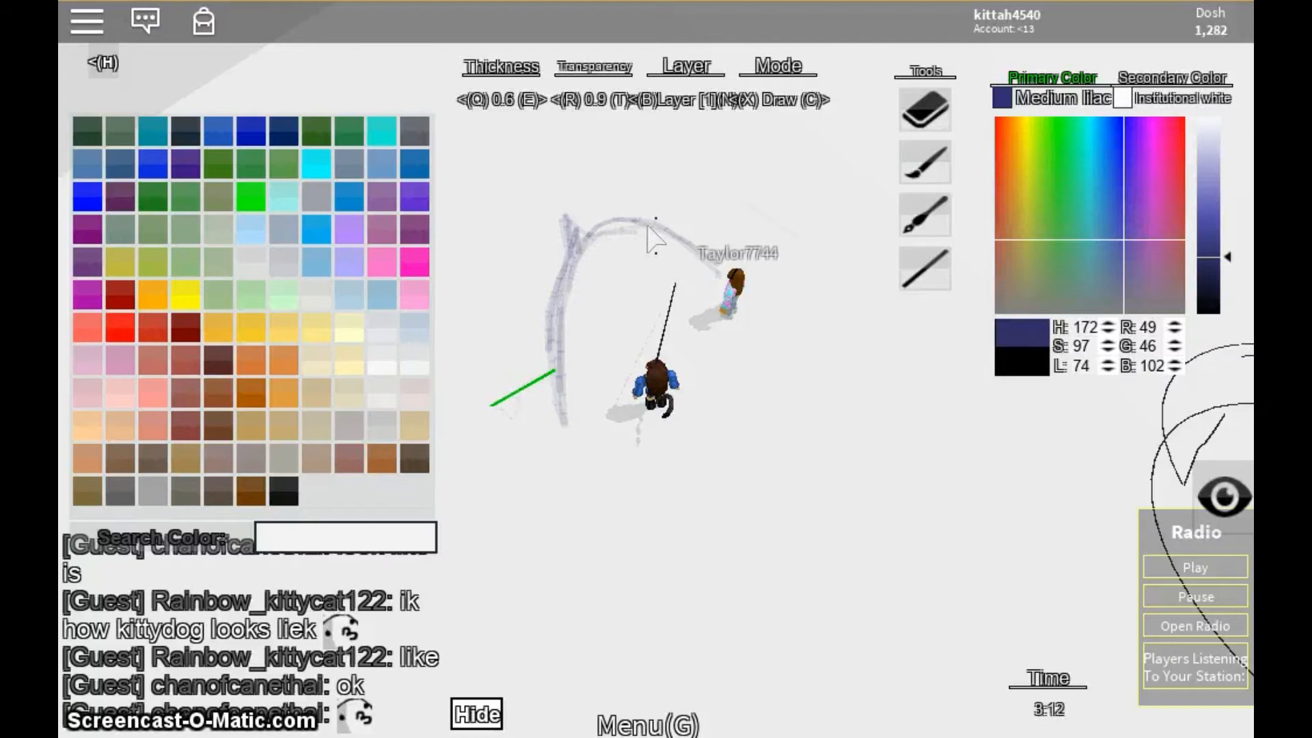
{"action": "mouse_move", "coordinate": [709, 280]}
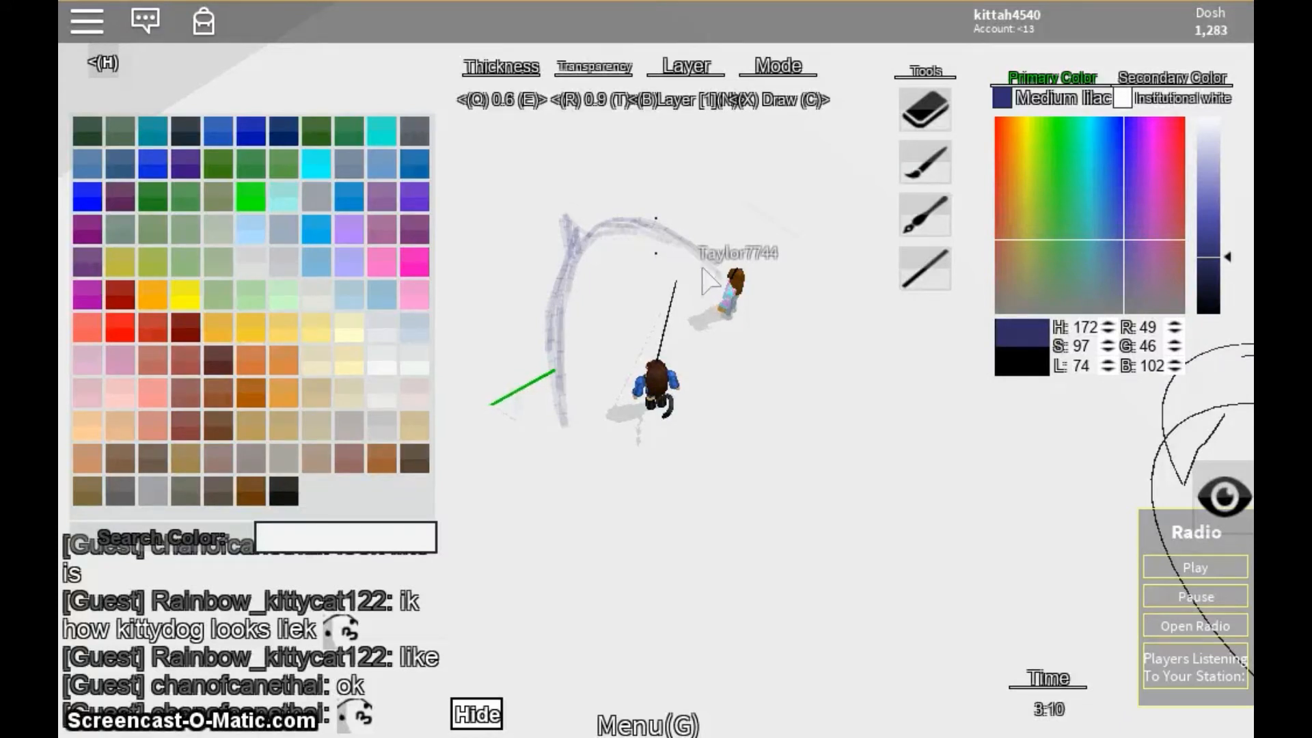
{"action": "mouse_move", "coordinate": [599, 238]}
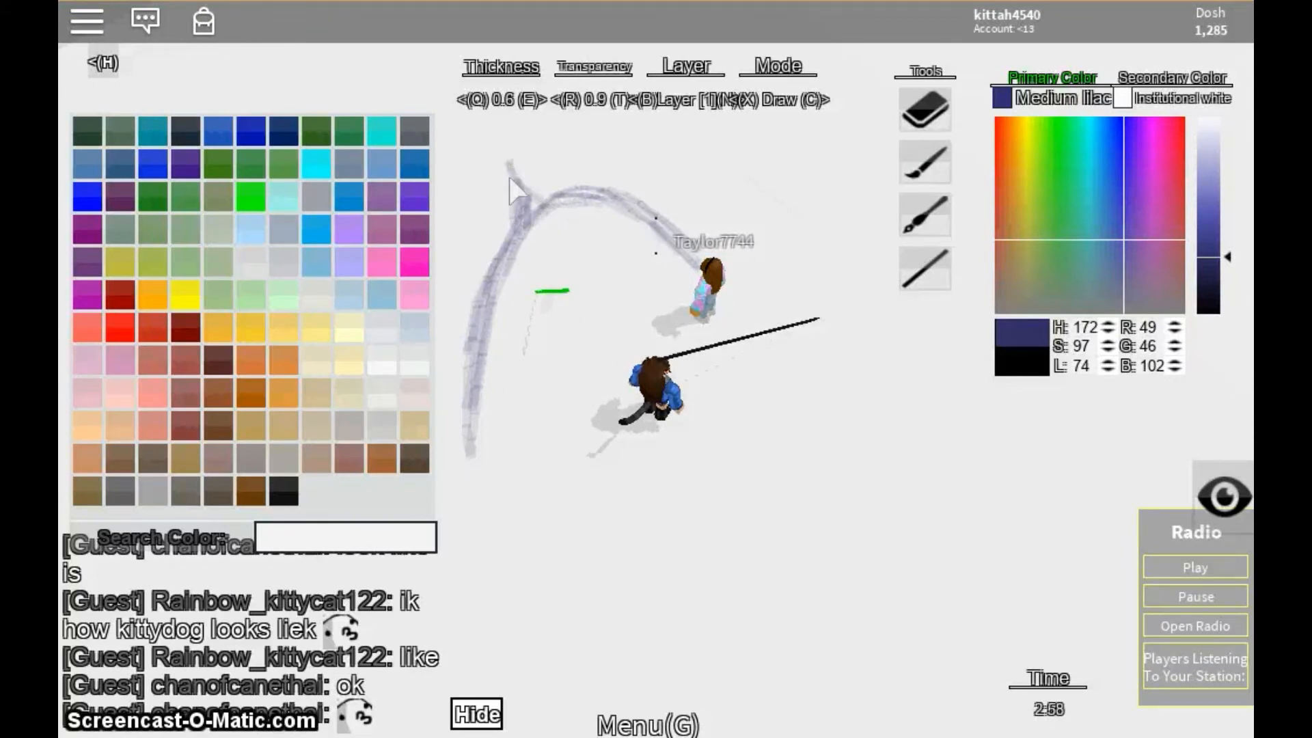
{"action": "mouse_move", "coordinate": [481, 329]}
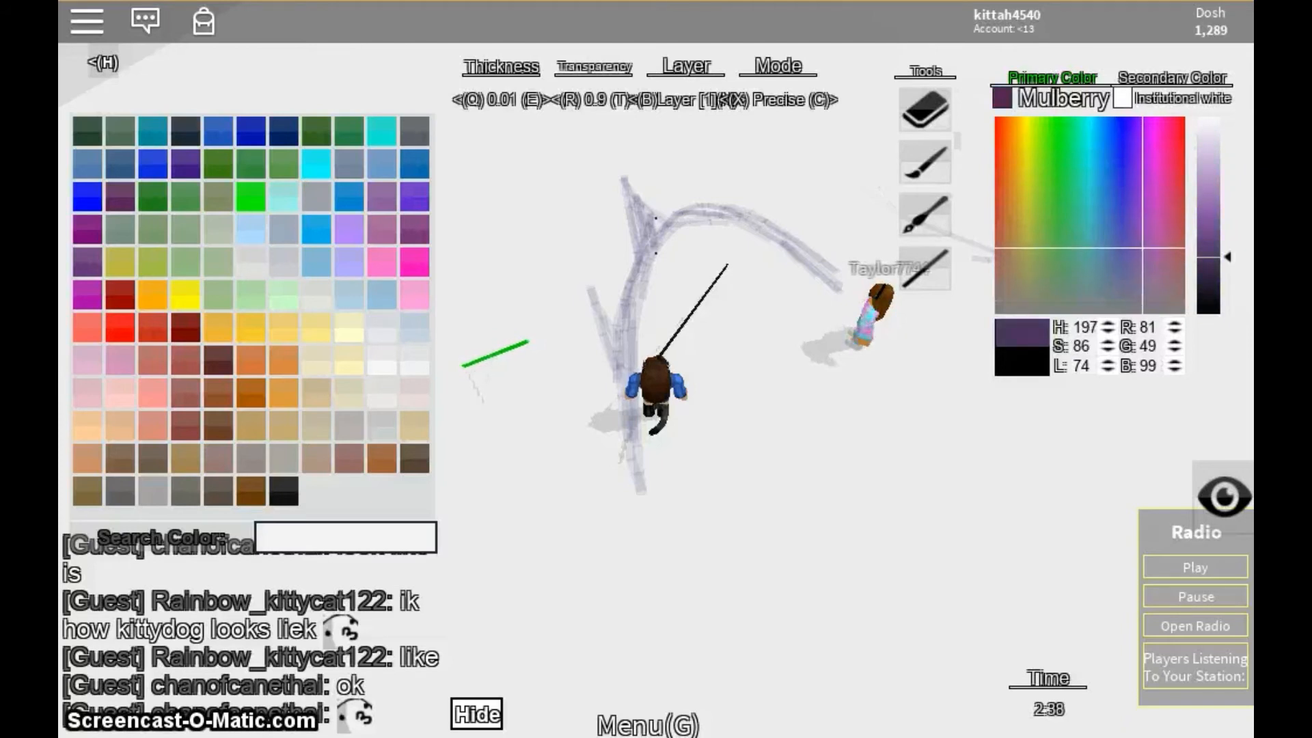
- Change a setting in the drawing colour panel while building up the lilac outline
{"action": "left_click", "coordinate": [1127, 212]}
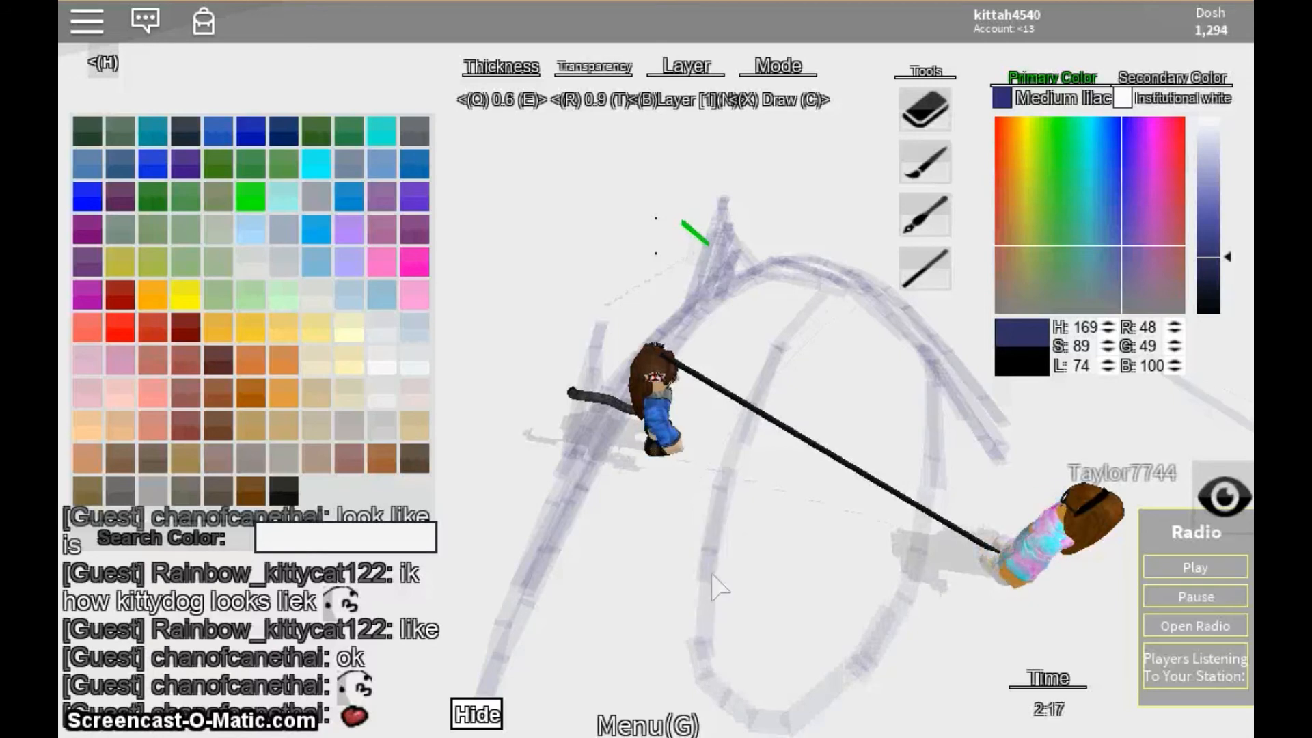
{"action": "mouse_move", "coordinate": [799, 496]}
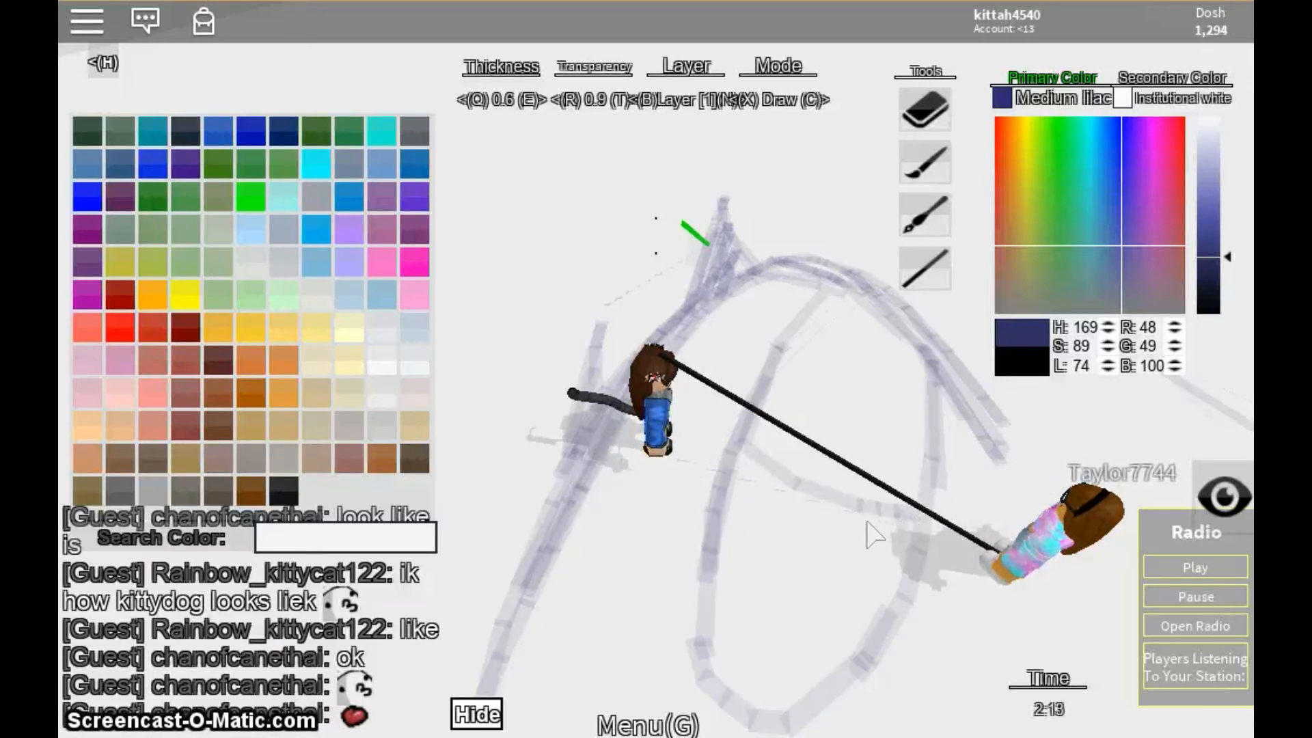
{"action": "mouse_move", "coordinate": [816, 336]}
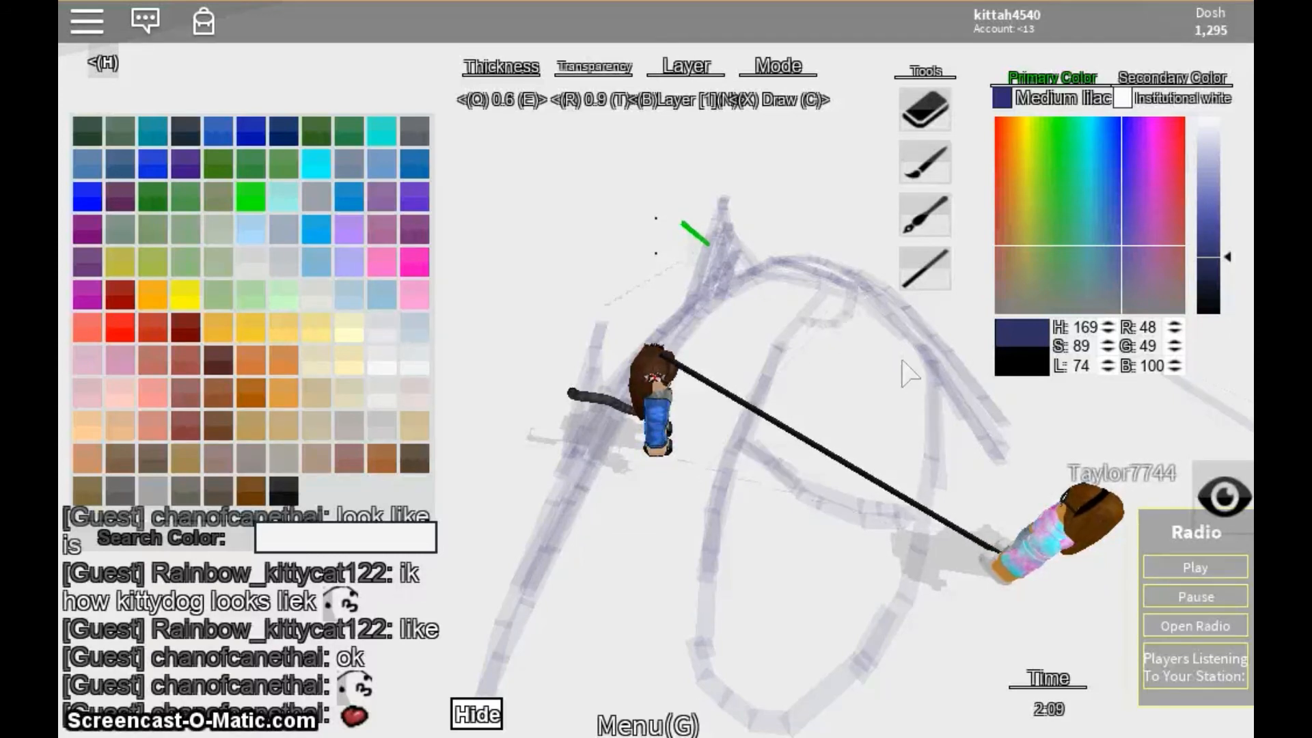
{"action": "mouse_move", "coordinate": [916, 418]}
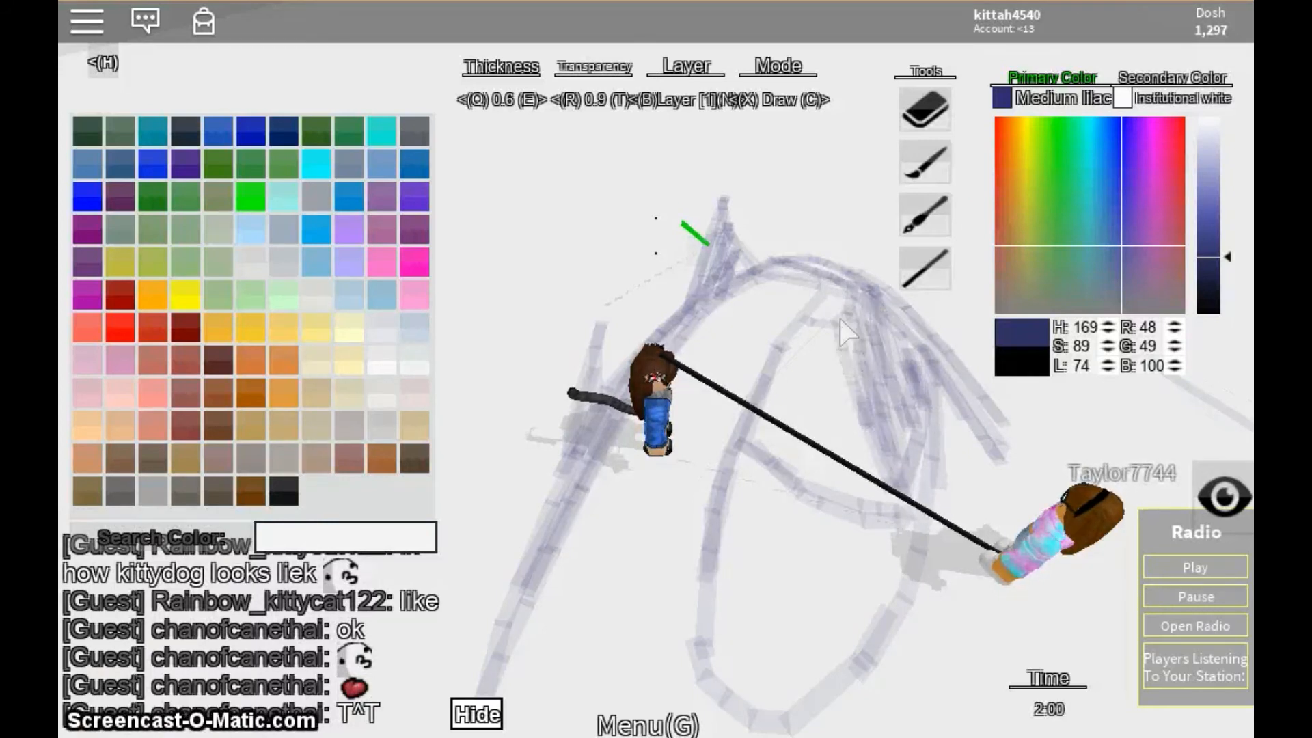
{"action": "mouse_move", "coordinate": [828, 360]}
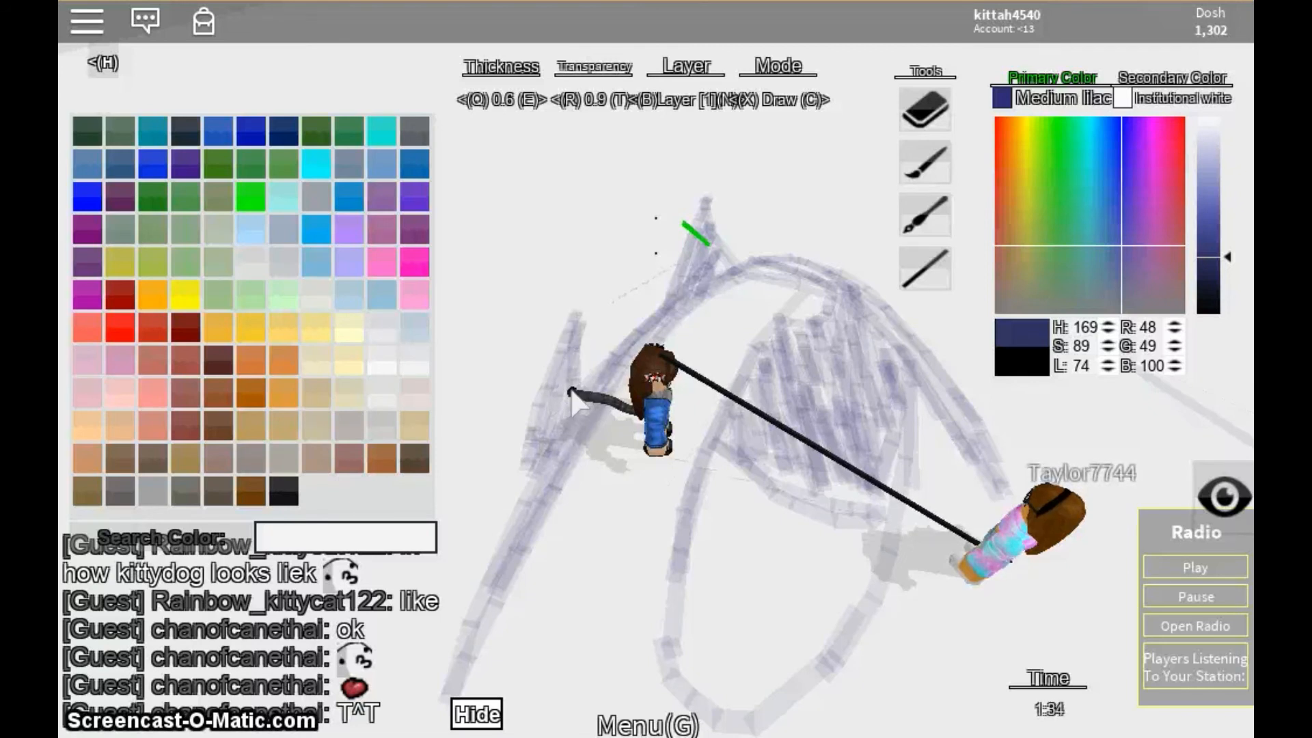
{"action": "mouse_move", "coordinate": [701, 319]}
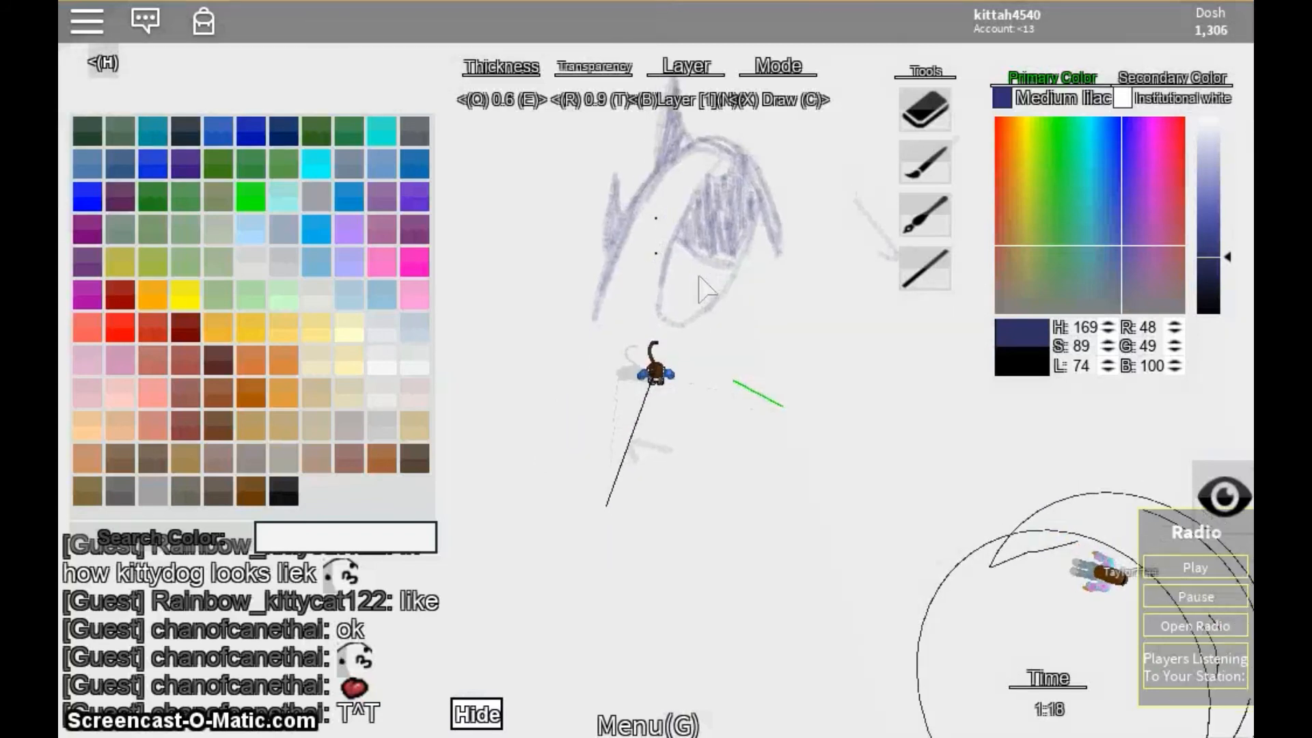
- Operate the drawing toolbar near the top of the Roblox screen
{"action": "left_click", "coordinate": [924, 108]}
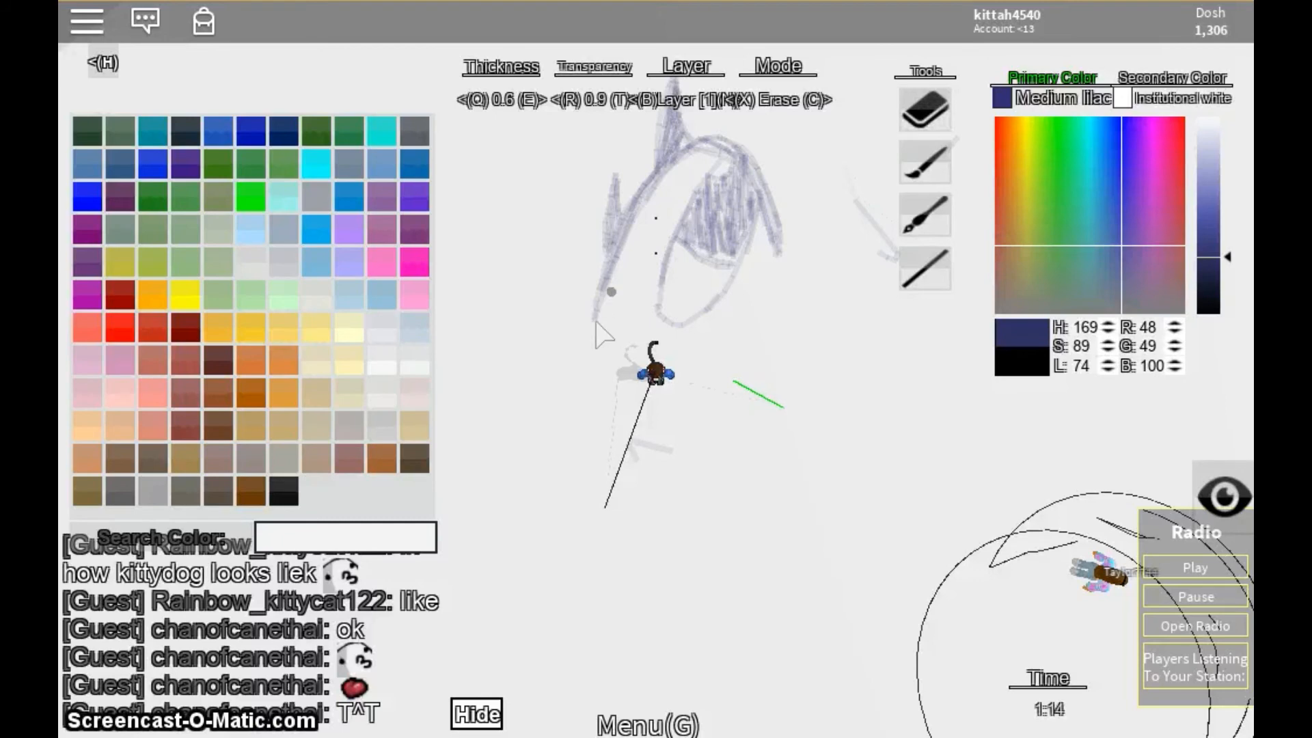
{"action": "mouse_move", "coordinate": [596, 297]}
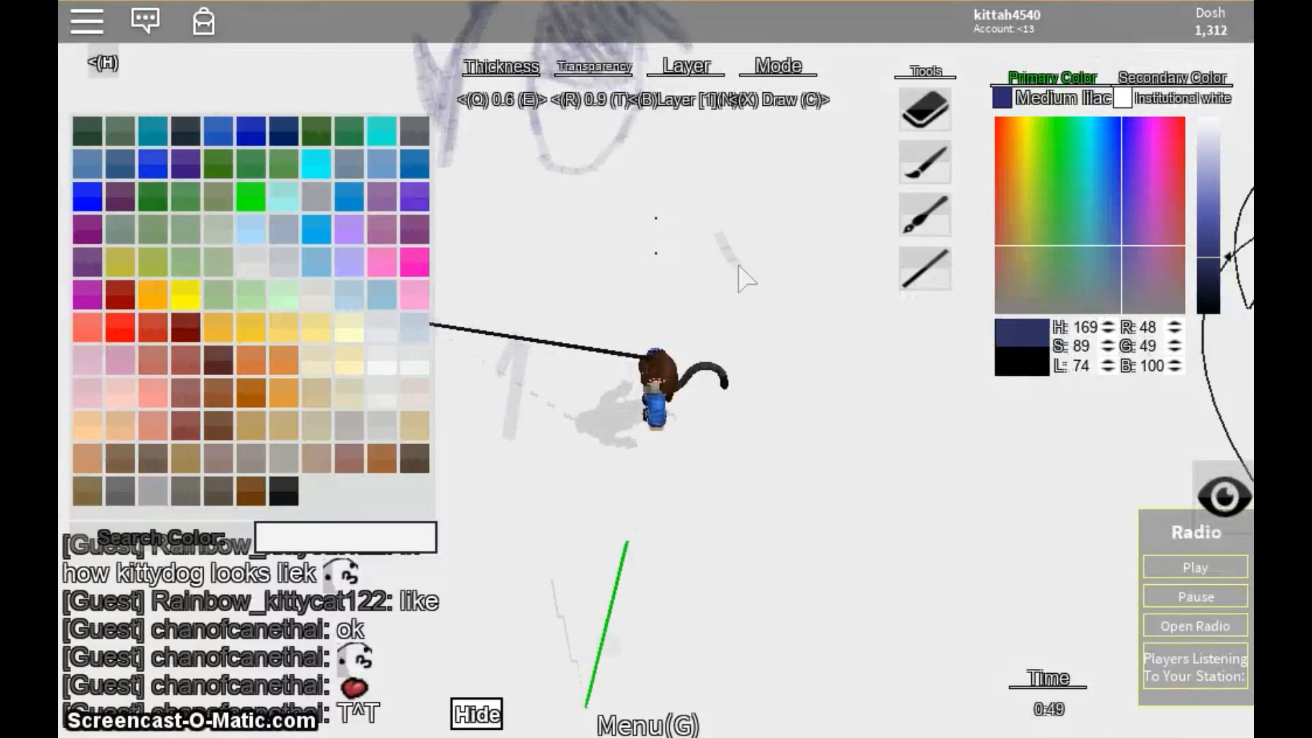
{"action": "mouse_move", "coordinate": [724, 305]}
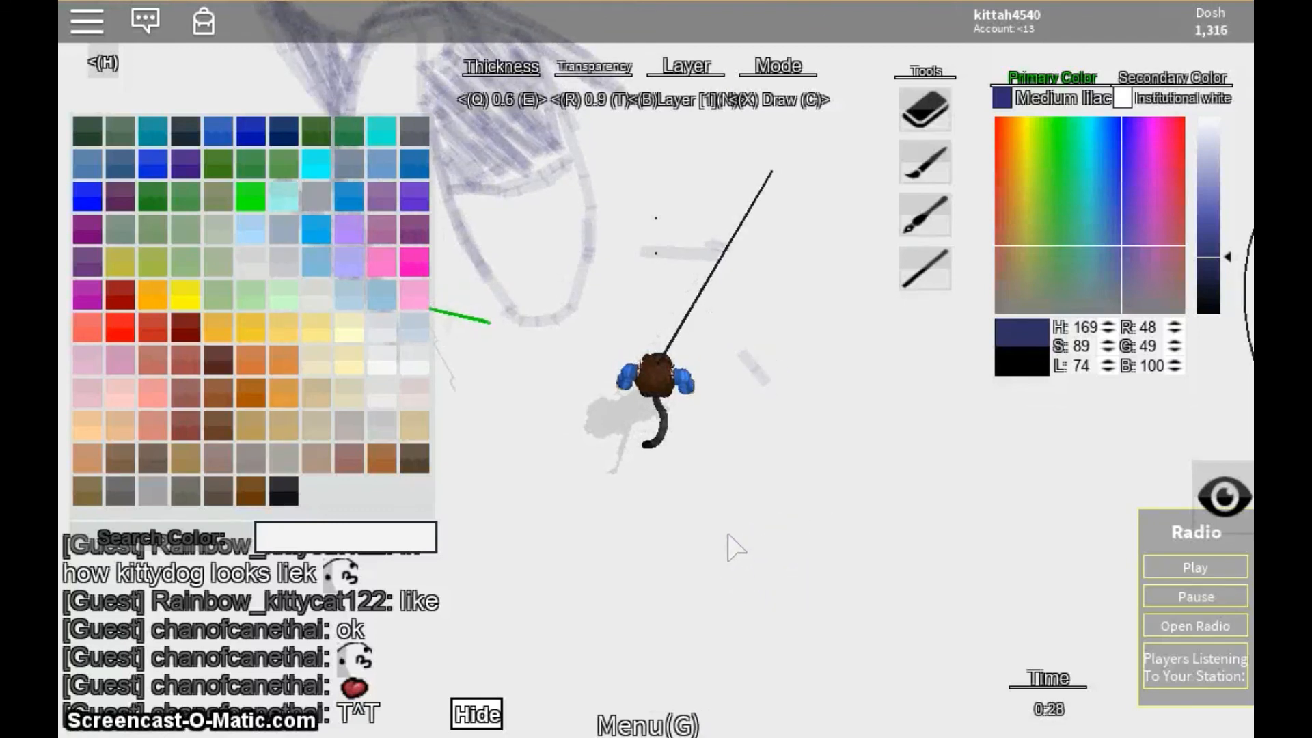
{"action": "mouse_move", "coordinate": [832, 552]}
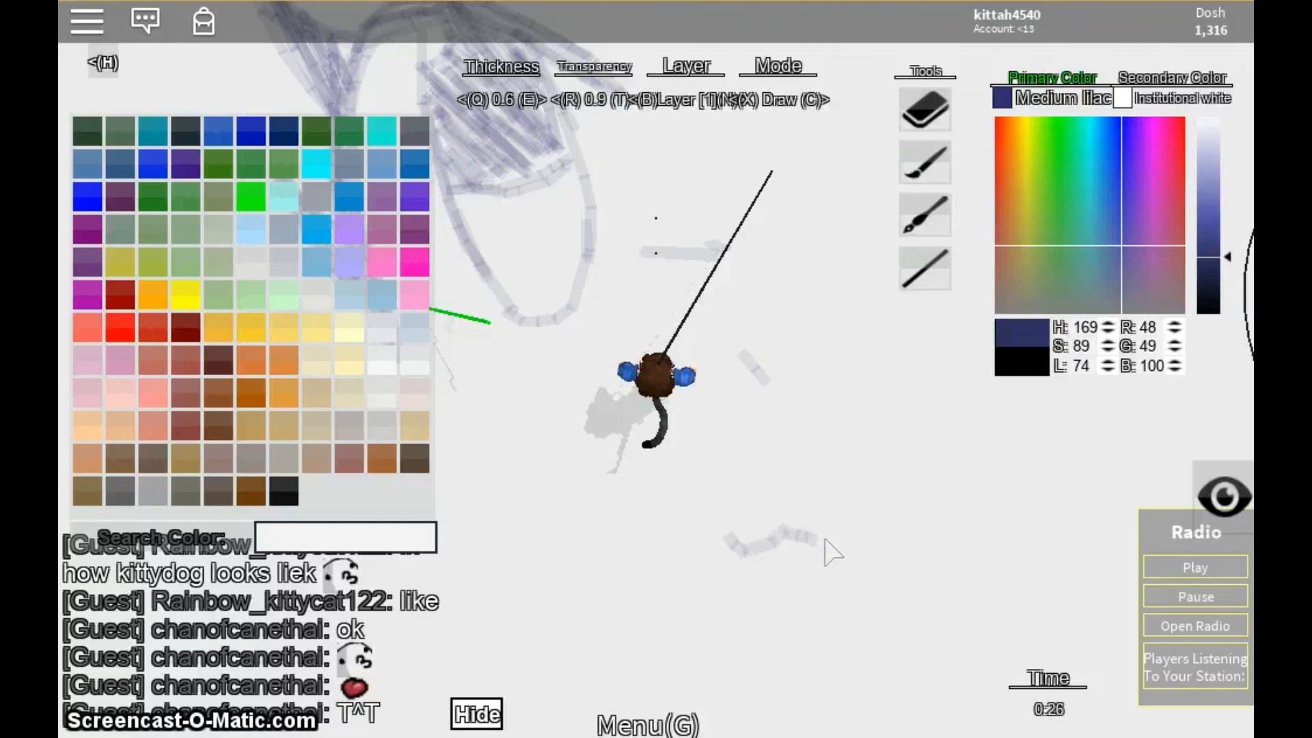